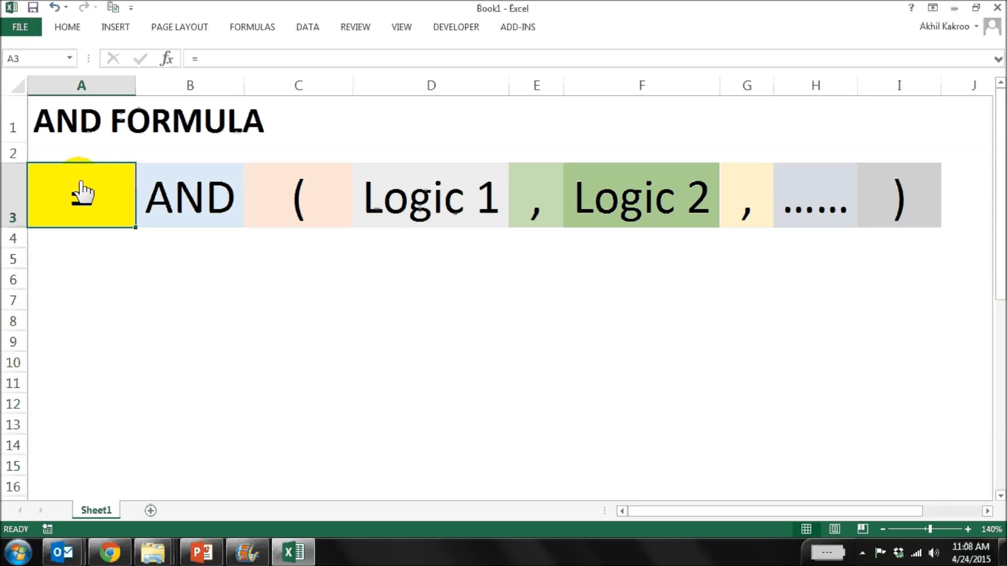
Review the Student Name, Gender, Maths and Physics headings and the criteria line, then select H24.
text(=)
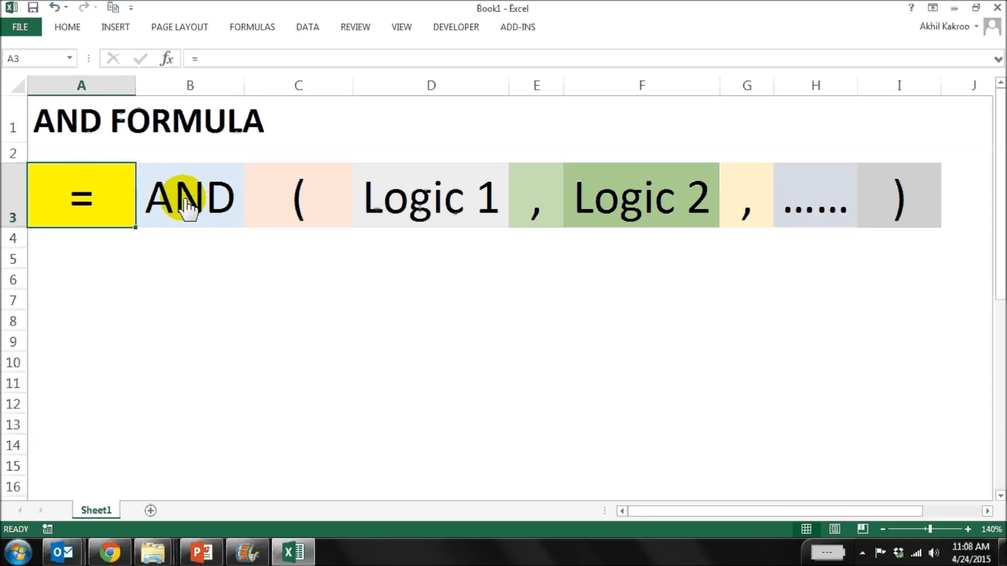
mouse_move(318, 212)
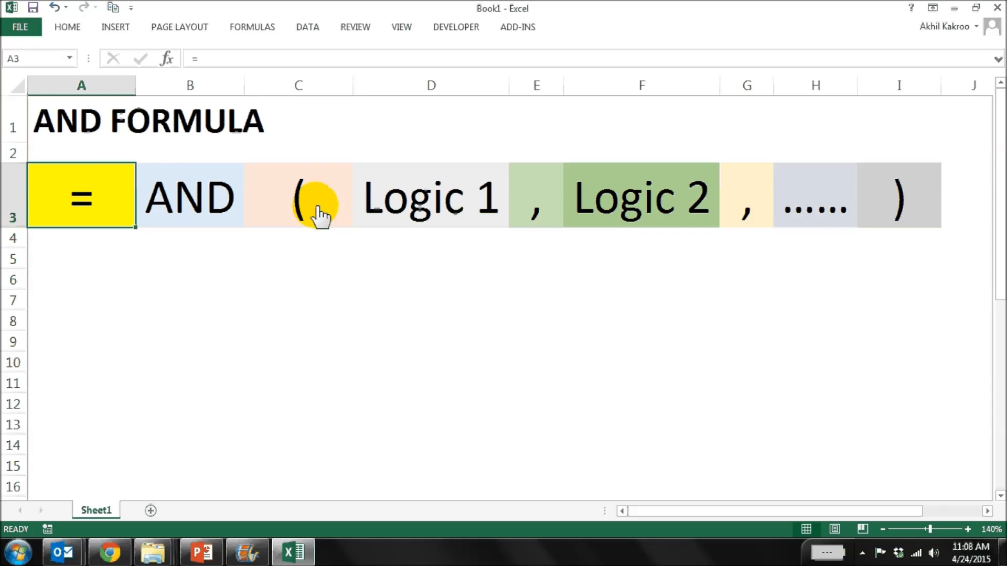
mouse_move(430, 196)
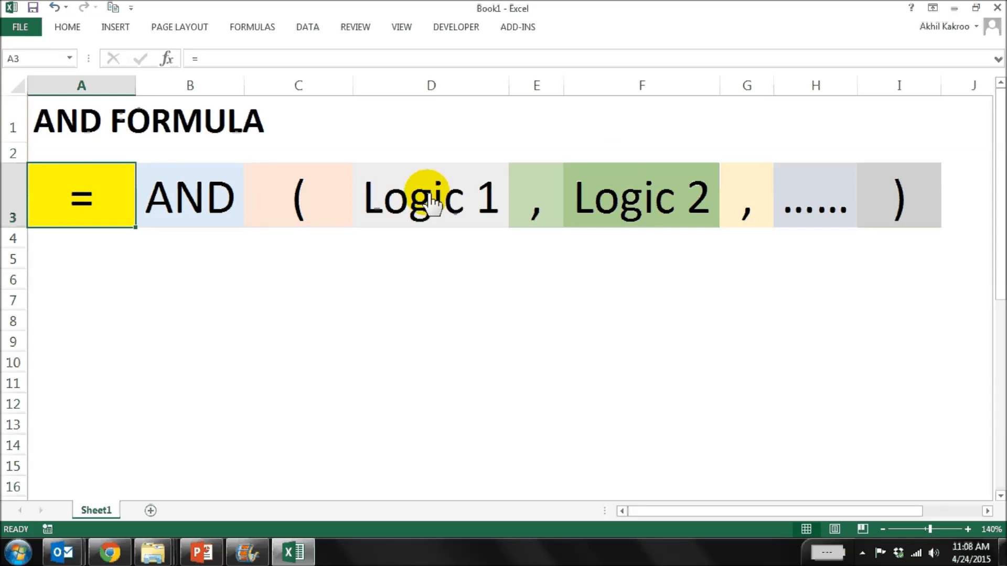
mouse_move(761, 238)
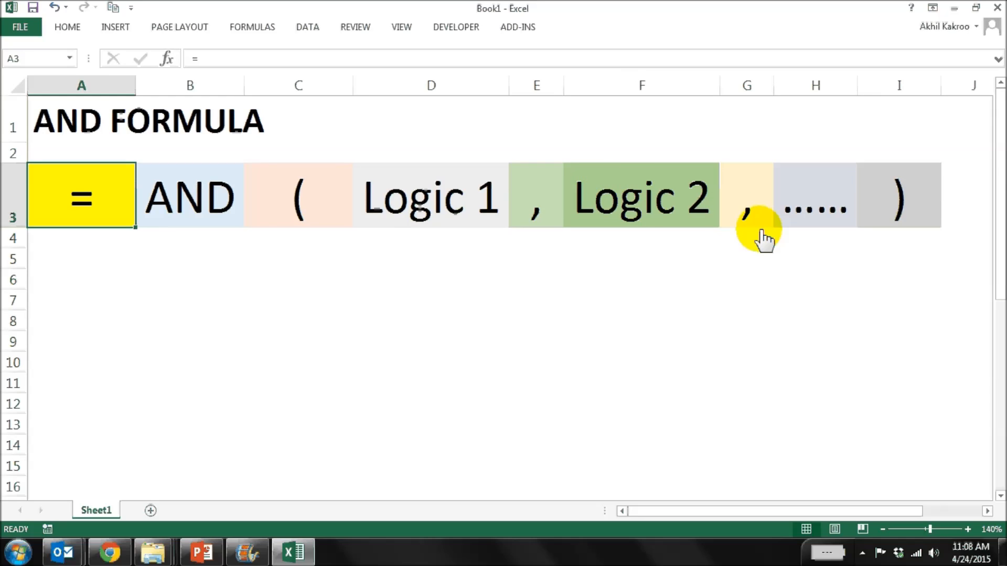
mouse_move(919, 212)
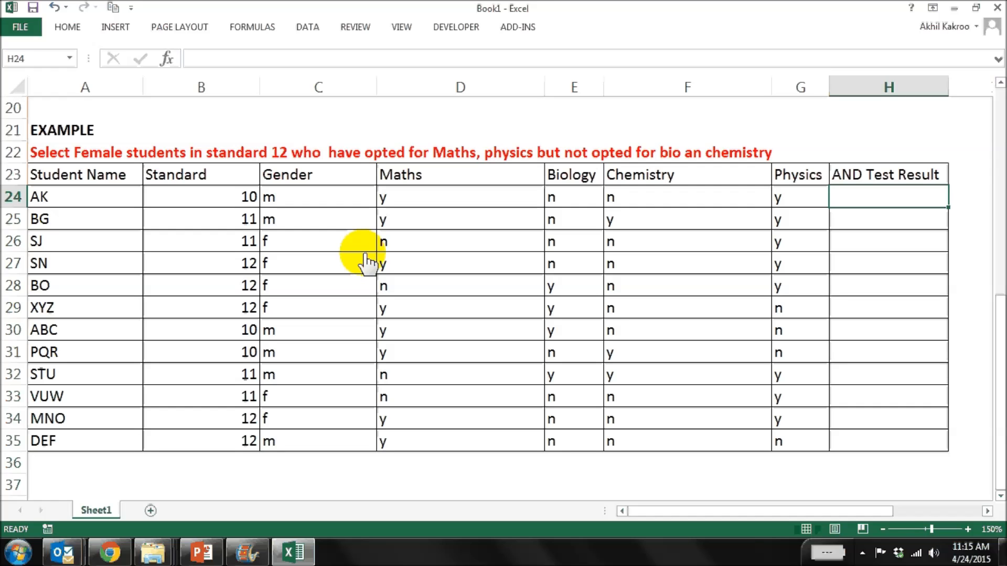
mouse_move(76, 187)
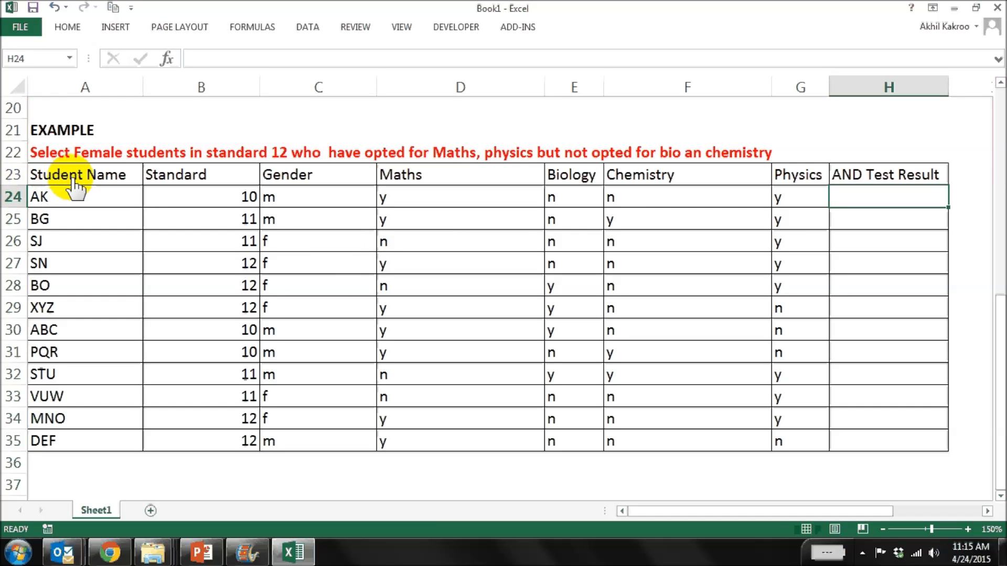
click(81, 174)
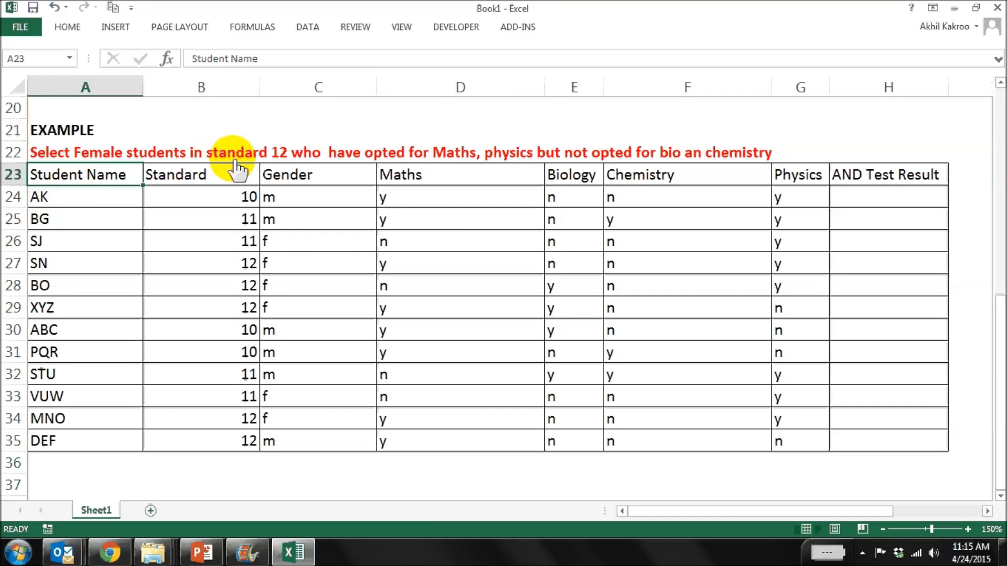
click(318, 174)
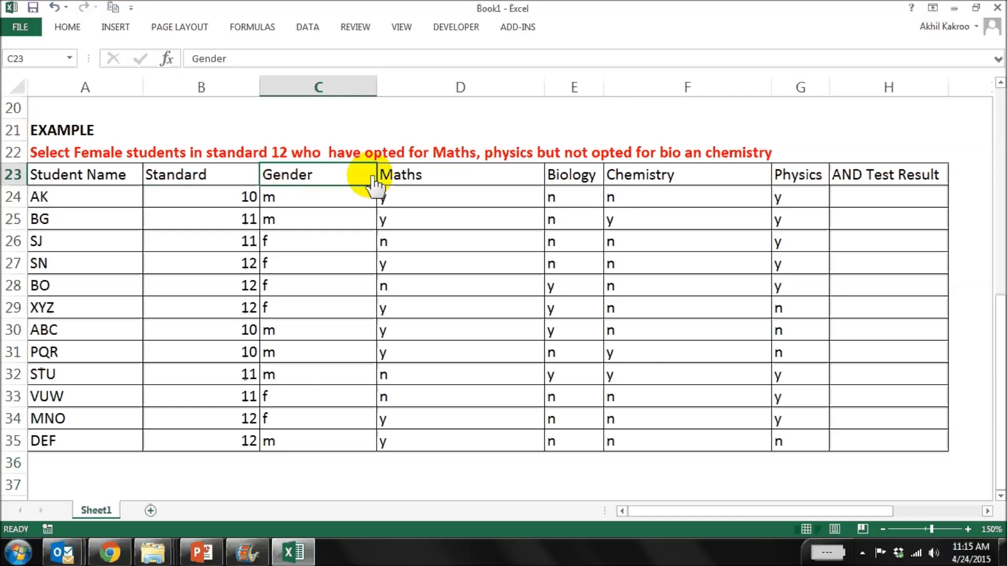
click(460, 174)
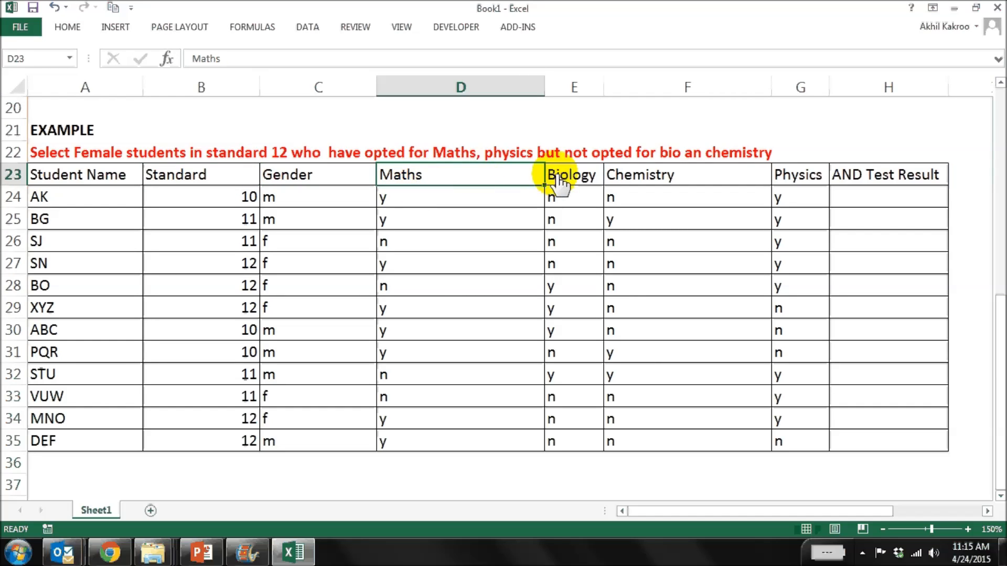
click(799, 174)
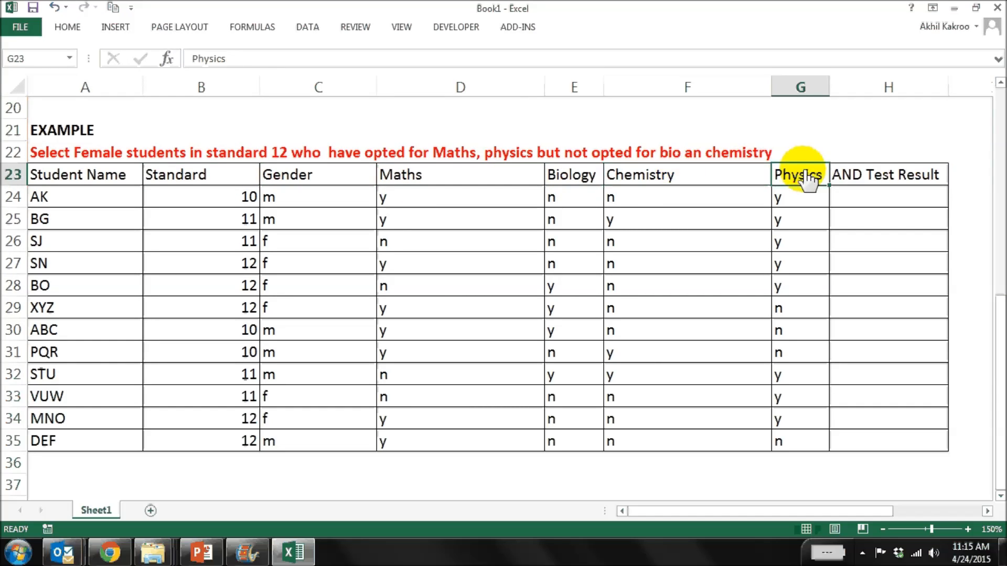
click(51, 152)
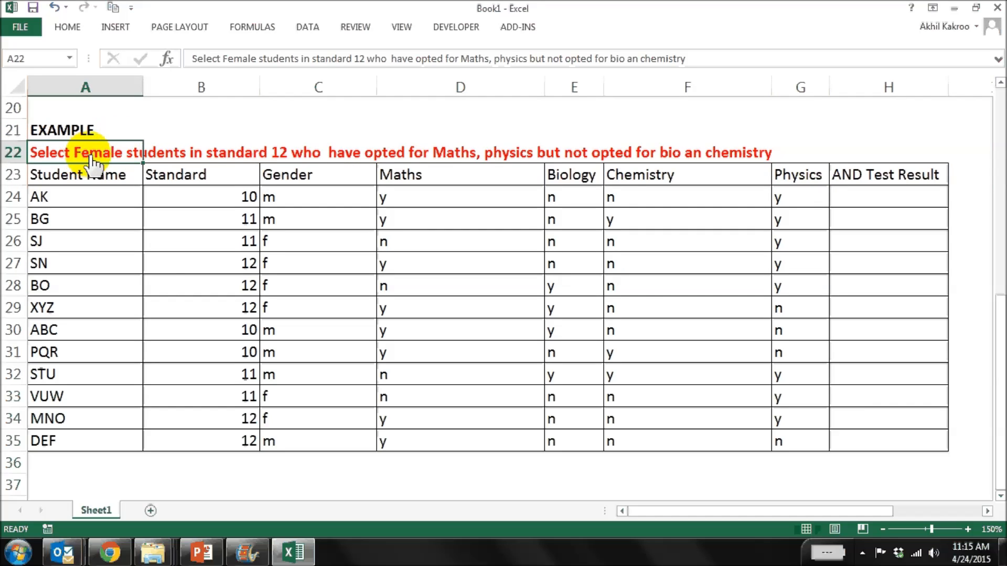
mouse_move(296, 166)
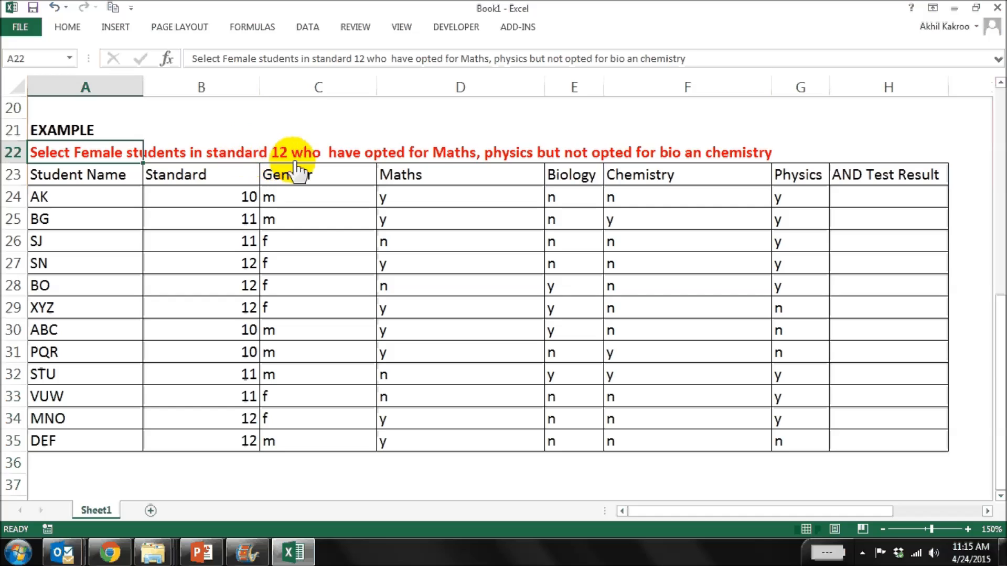
mouse_move(469, 163)
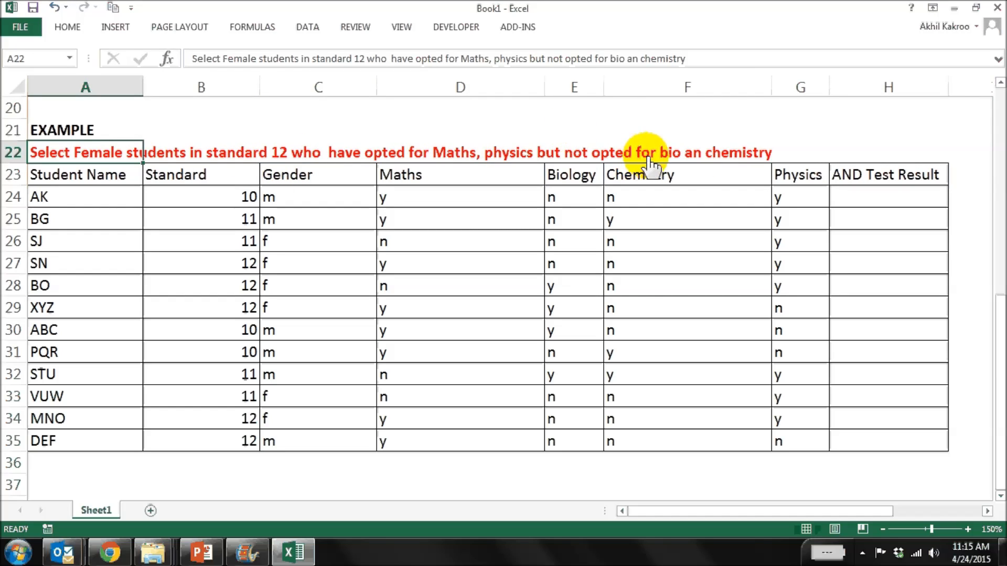
click(888, 196)
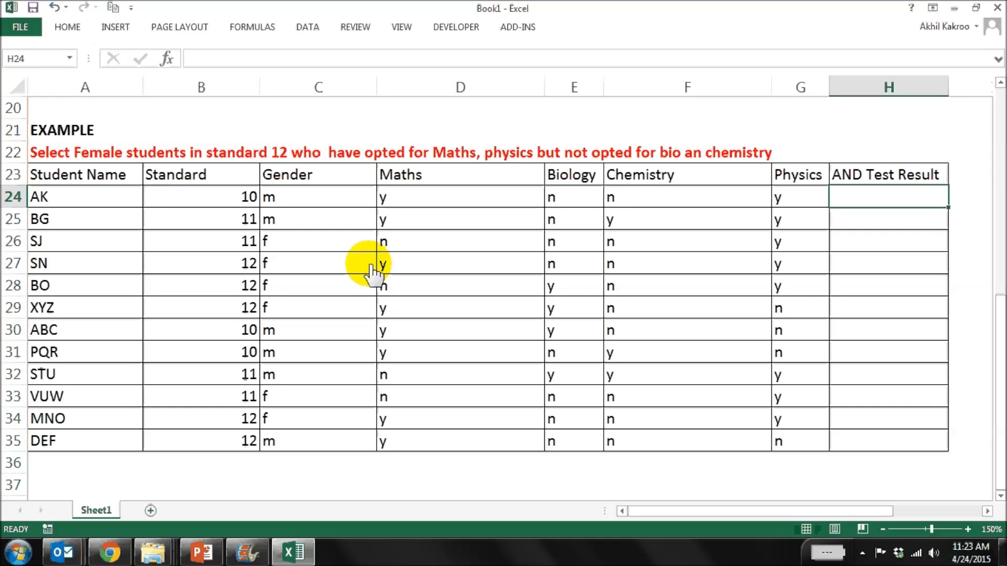
Start H24 as =AND(B24=12, checking the first student is in standard 12.
text(=)
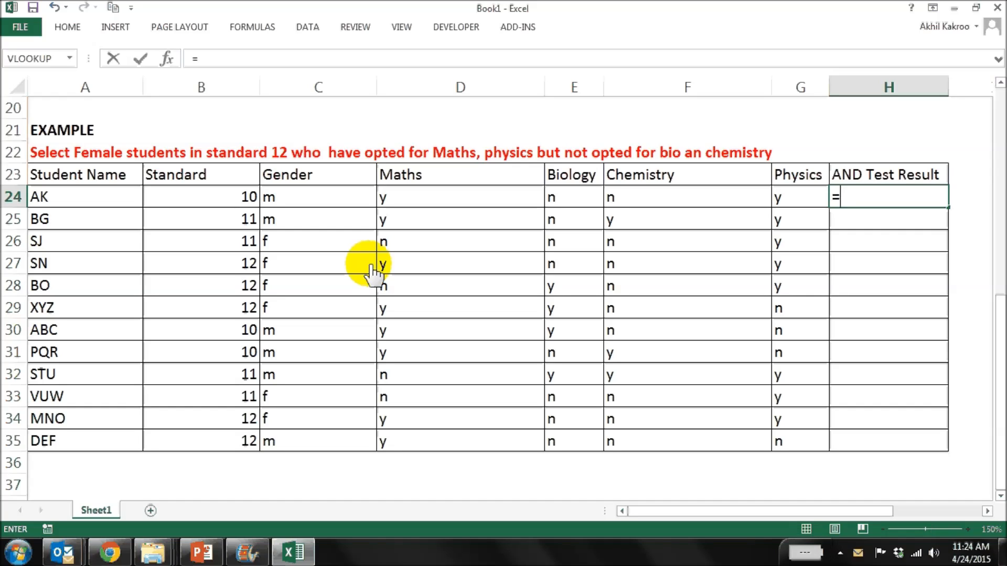
text(AND)
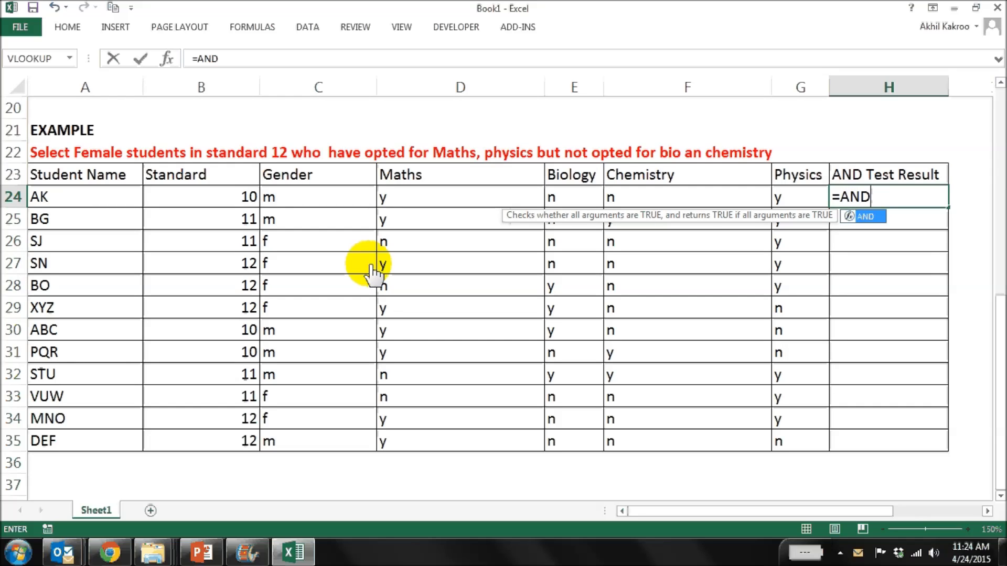
text(()
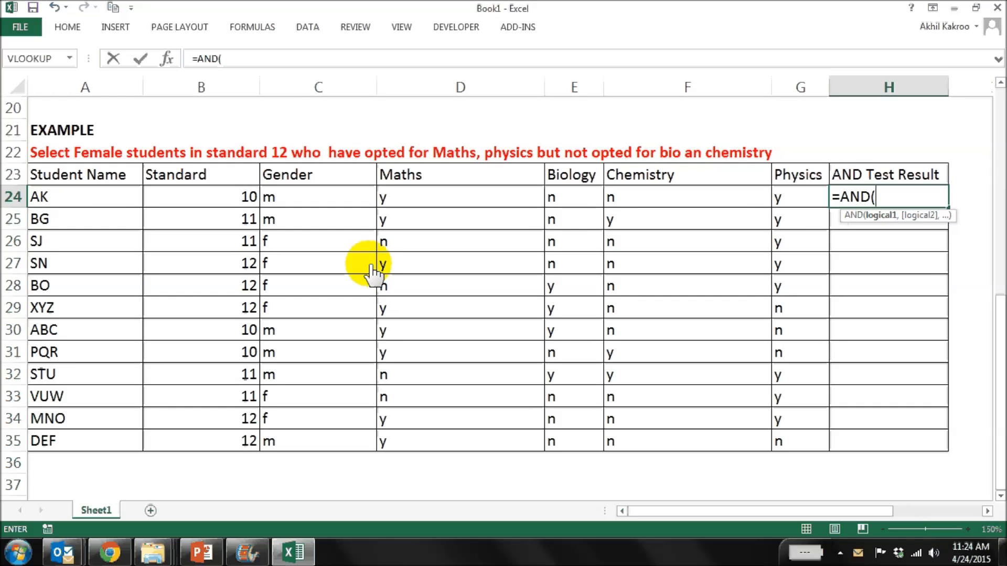
mouse_move(241, 197)
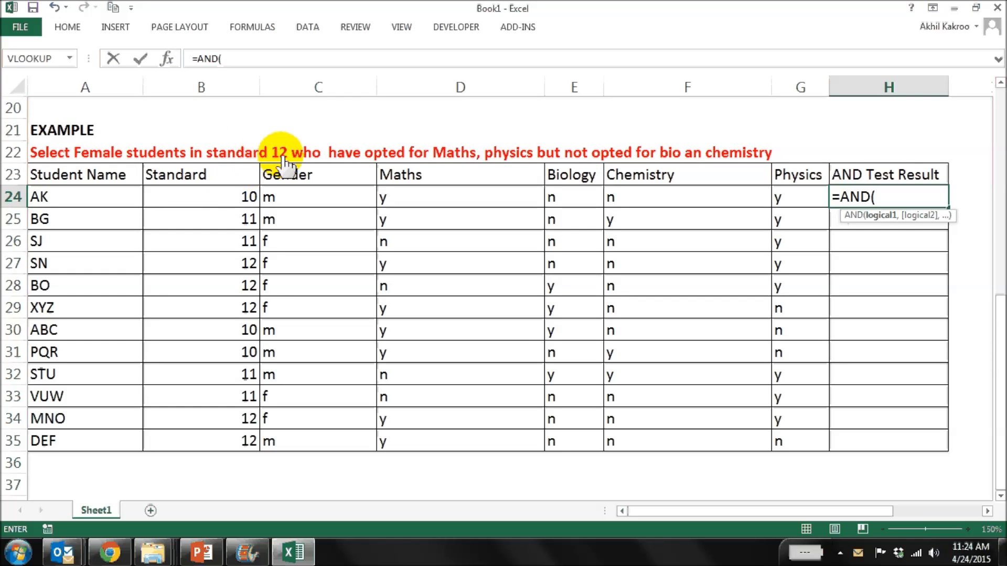
mouse_move(231, 212)
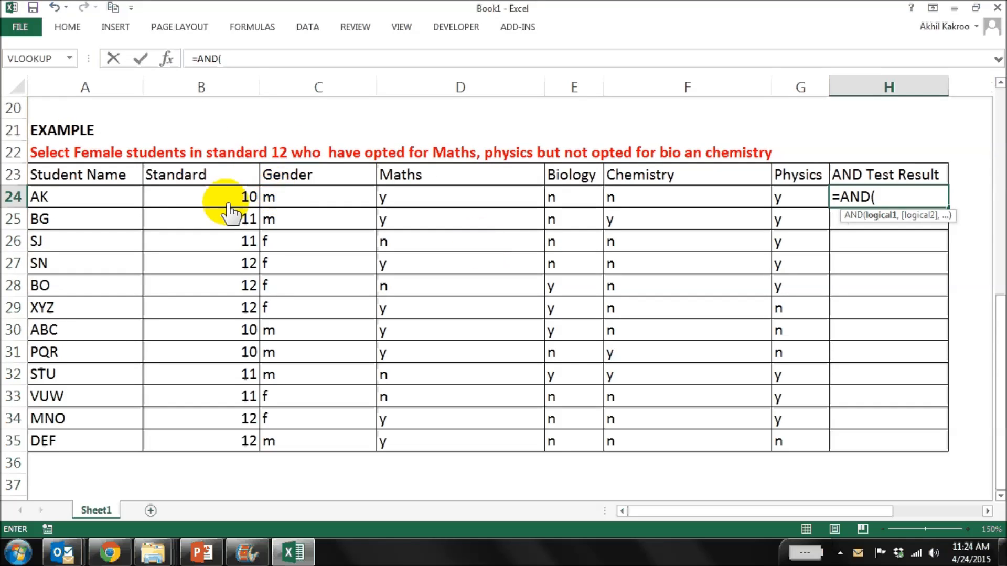
click(200, 196)
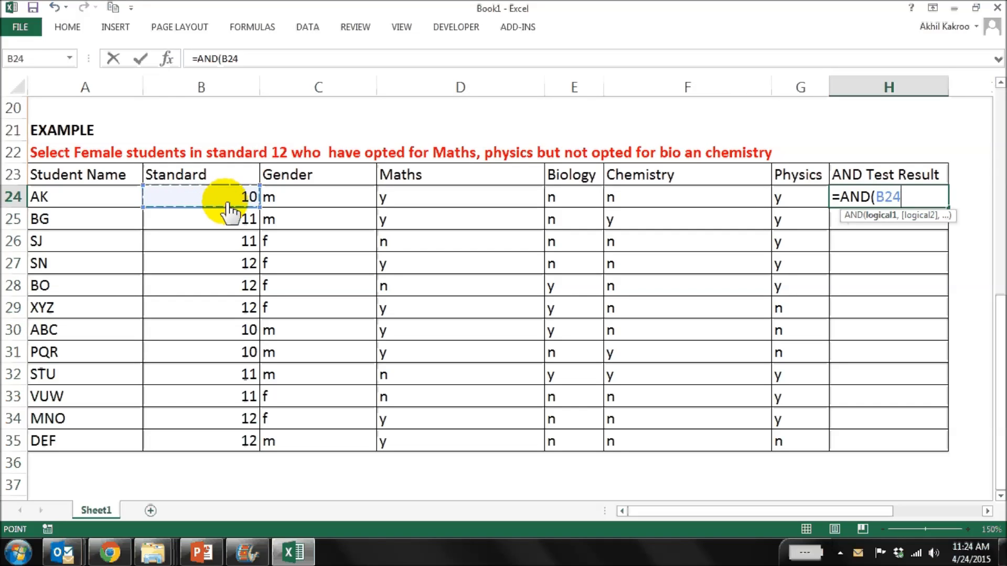
text(=)
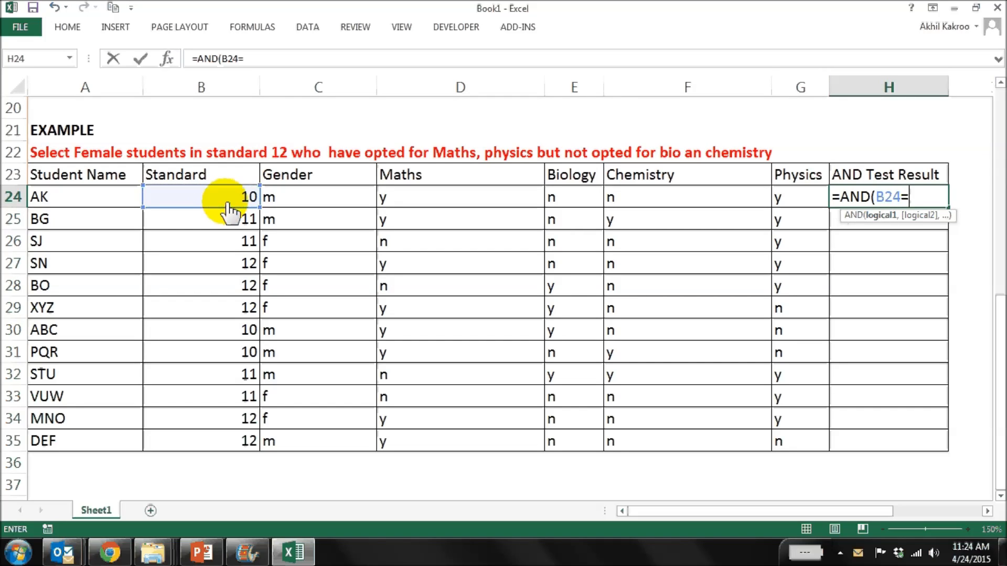
text(12)
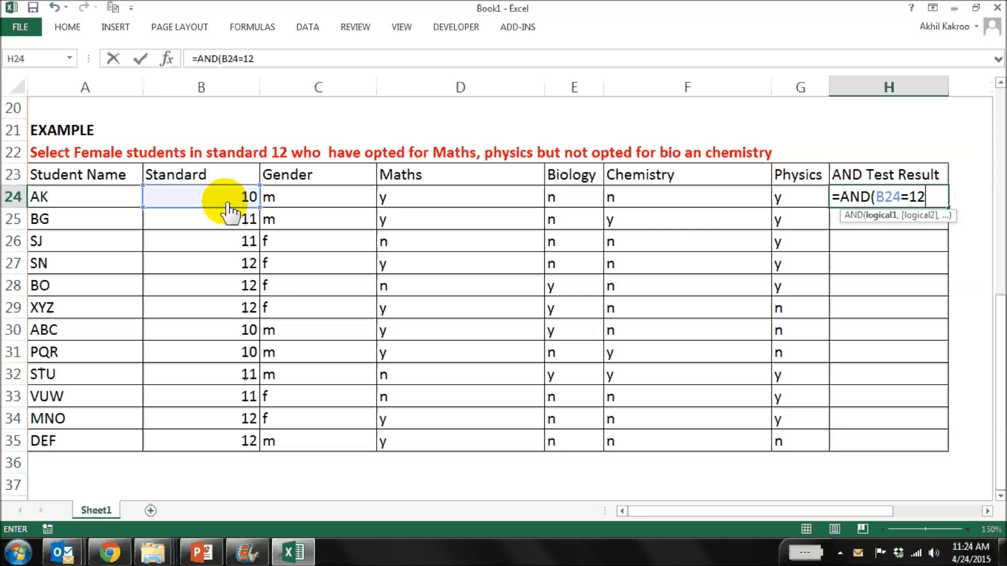
text(,)
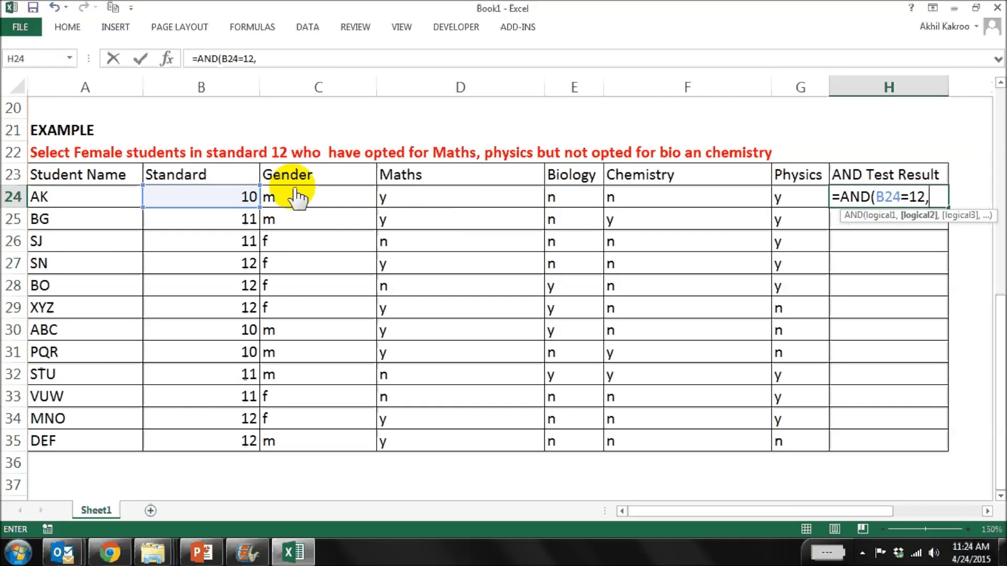
Add the conditions C24="f" for female and D24="y" for maths opted.
click(316, 196)
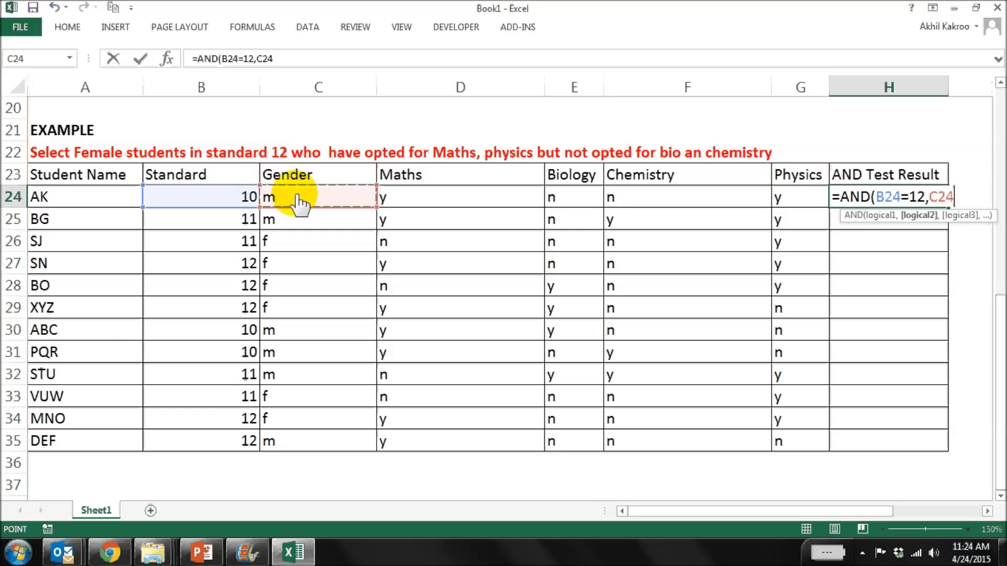
text(=)
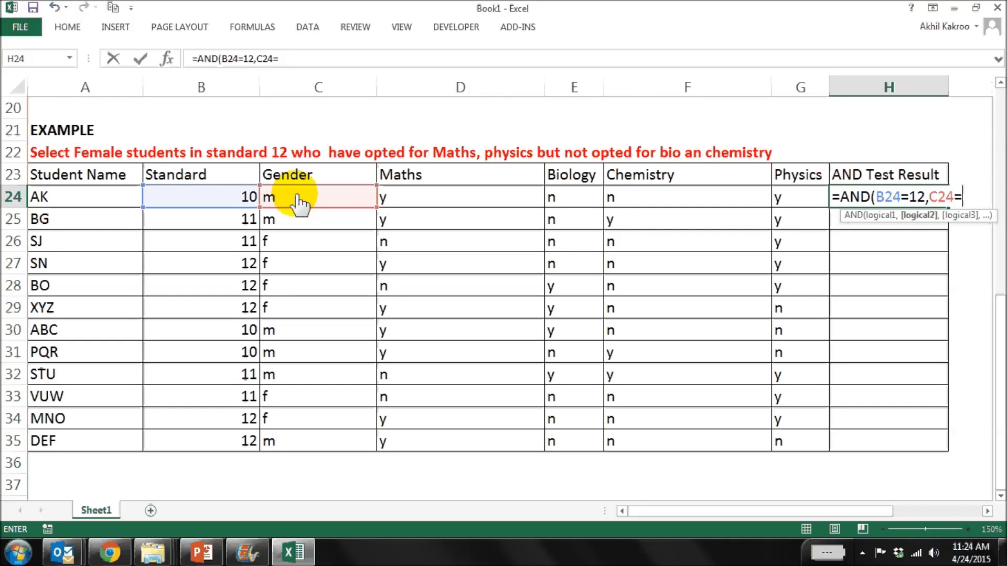
text("f)
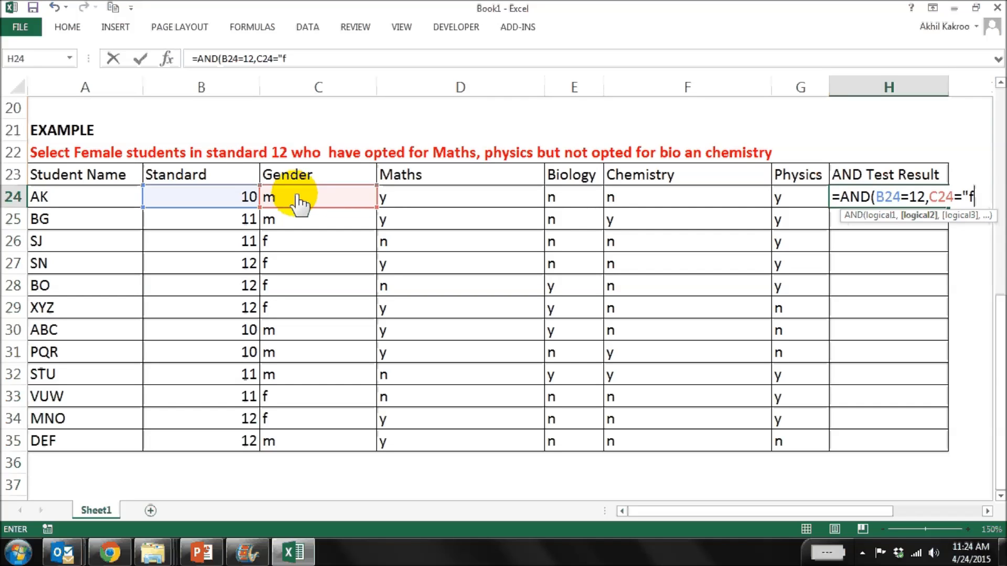
text(")
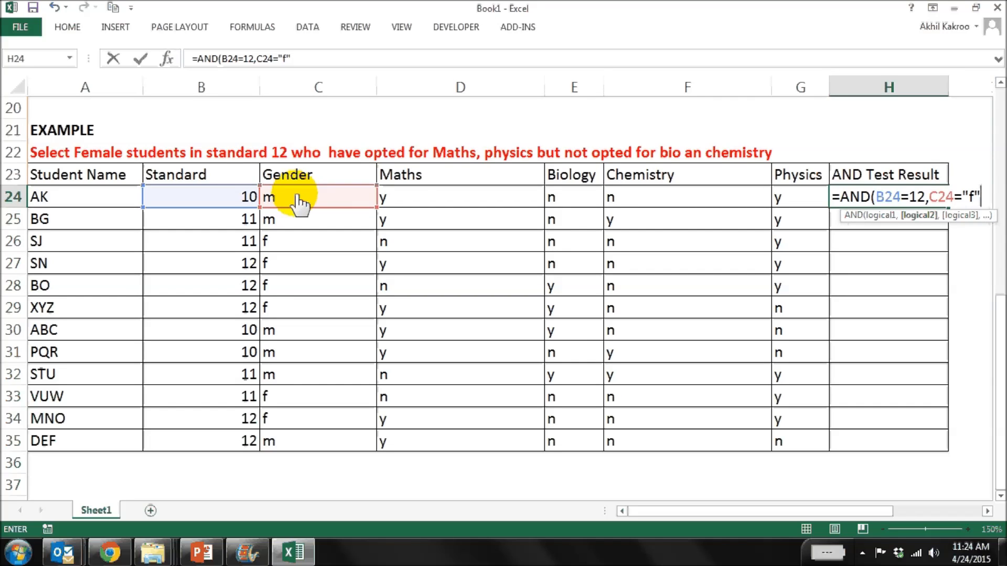
text(,)
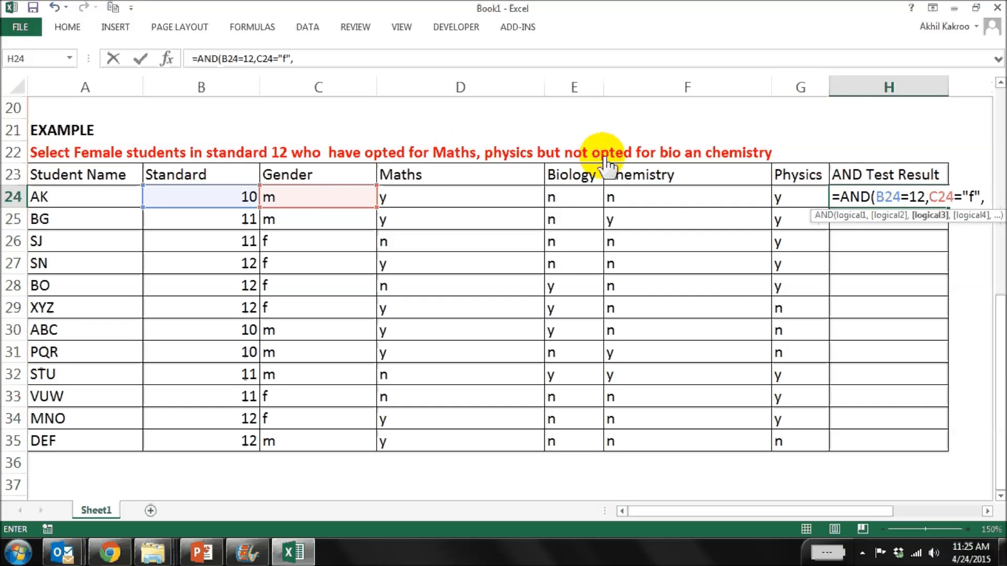
mouse_move(789, 202)
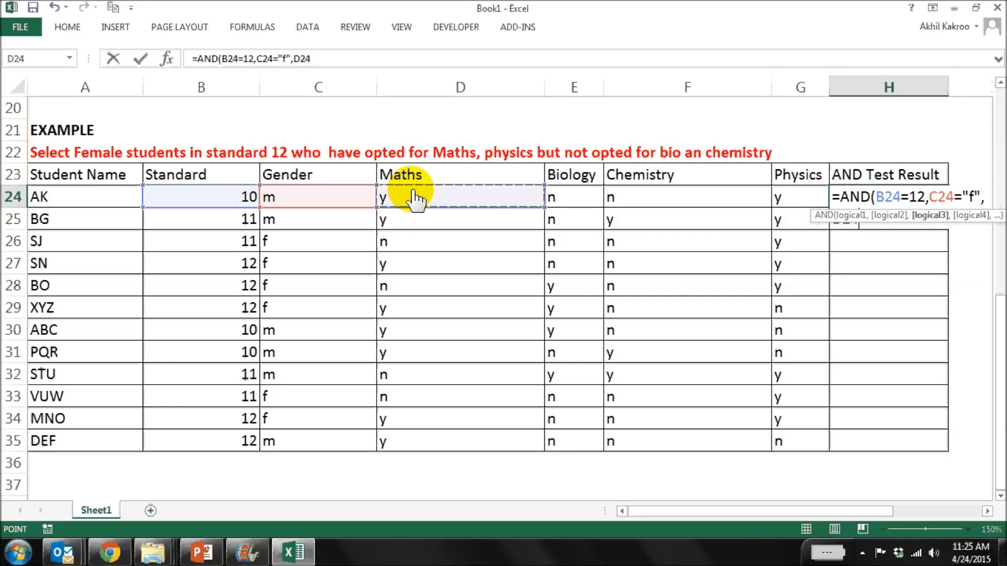
text(=)
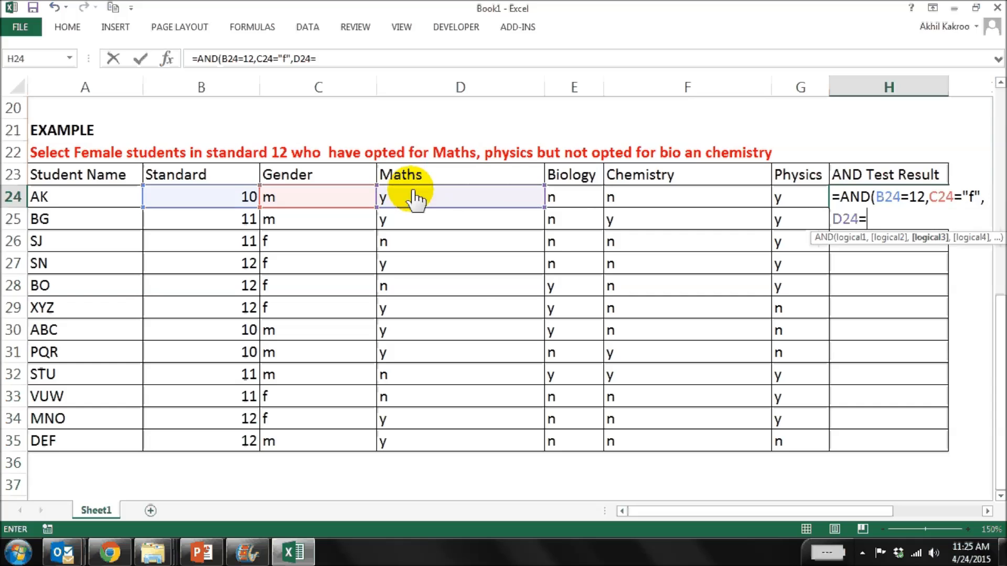
text("y)
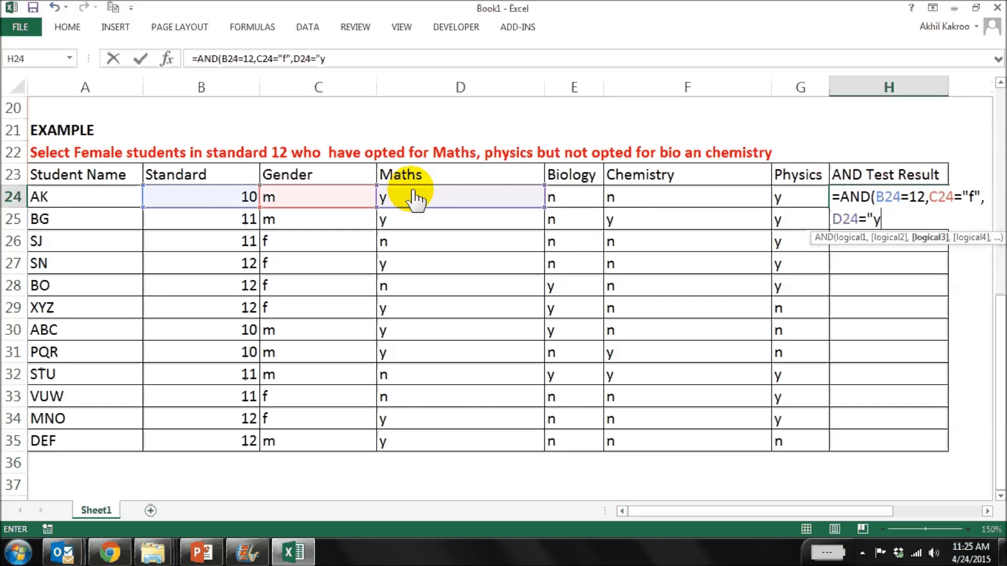
text(,)
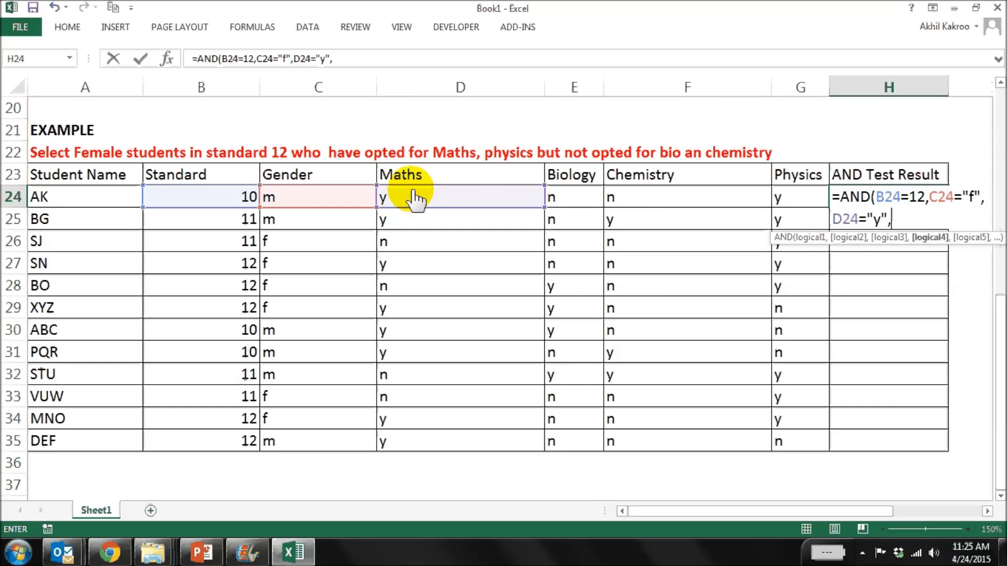
mouse_move(607, 216)
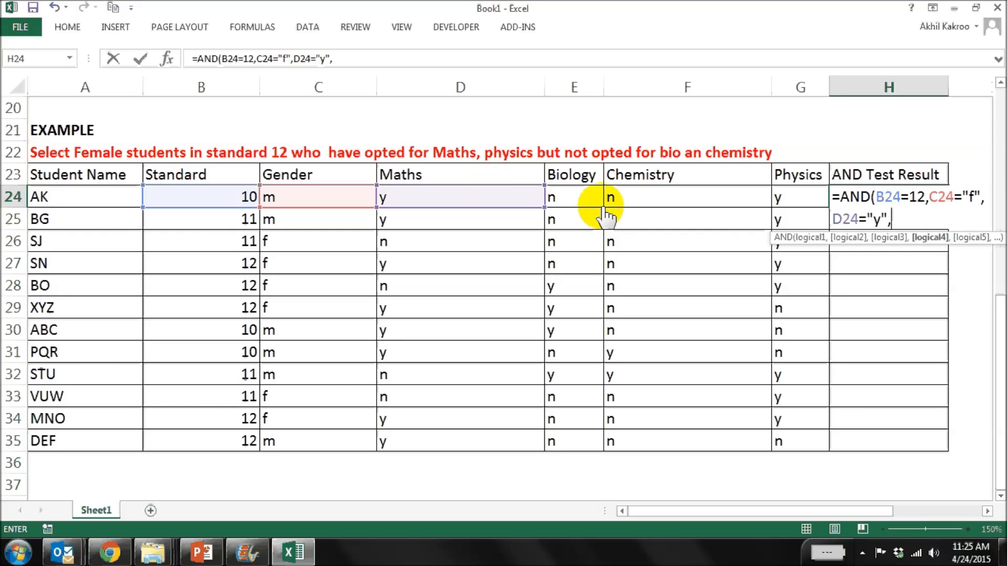
Add E24="n", F24="n" and G24="y", close the AND formula and commit it, giving FALSE.
click(574, 196)
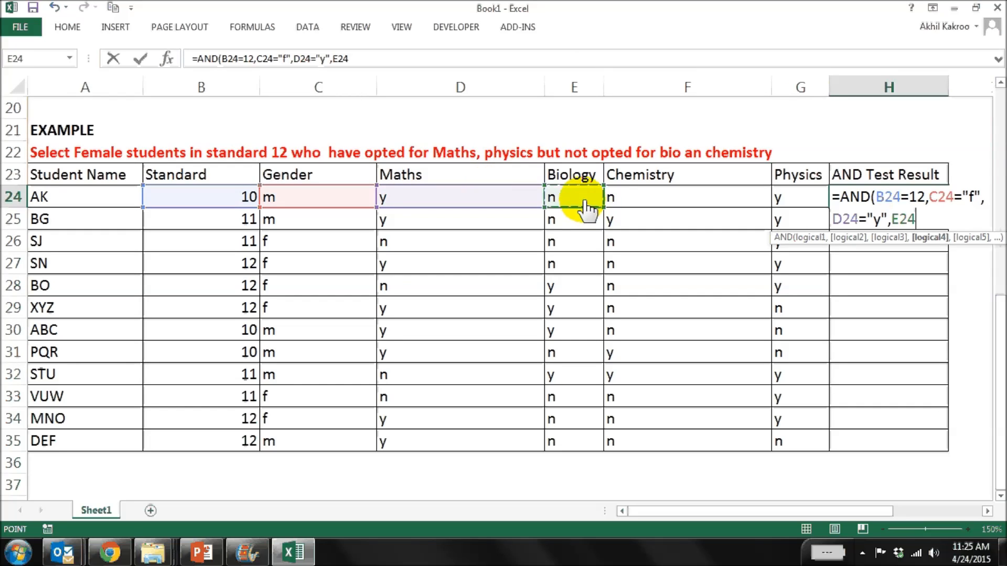
text(=")
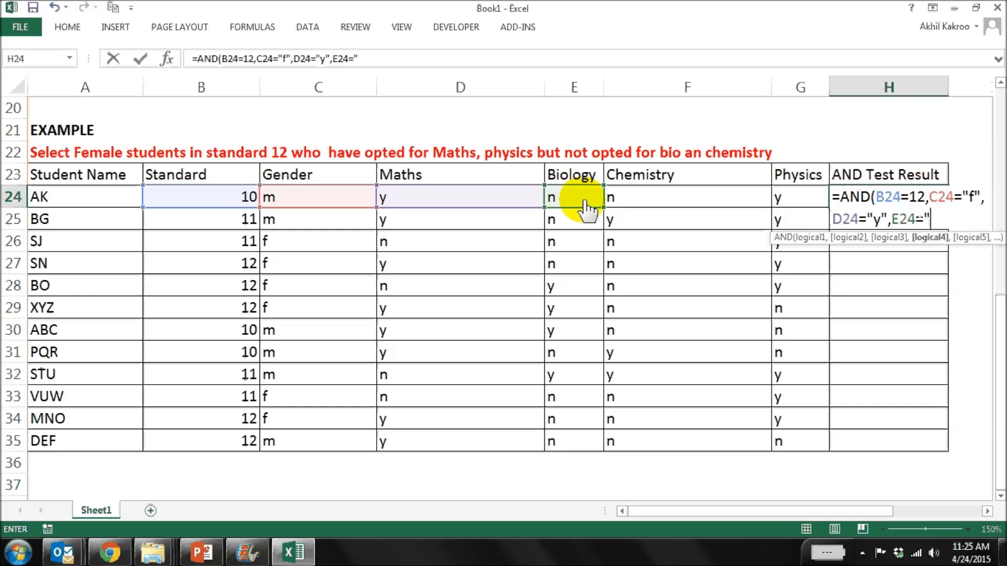
text(n)
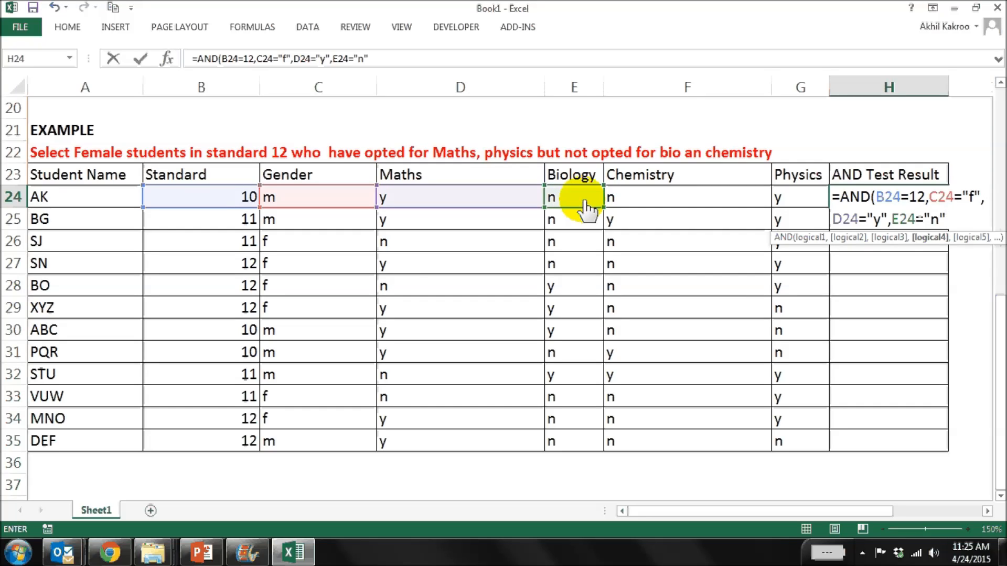
text(,F24=)
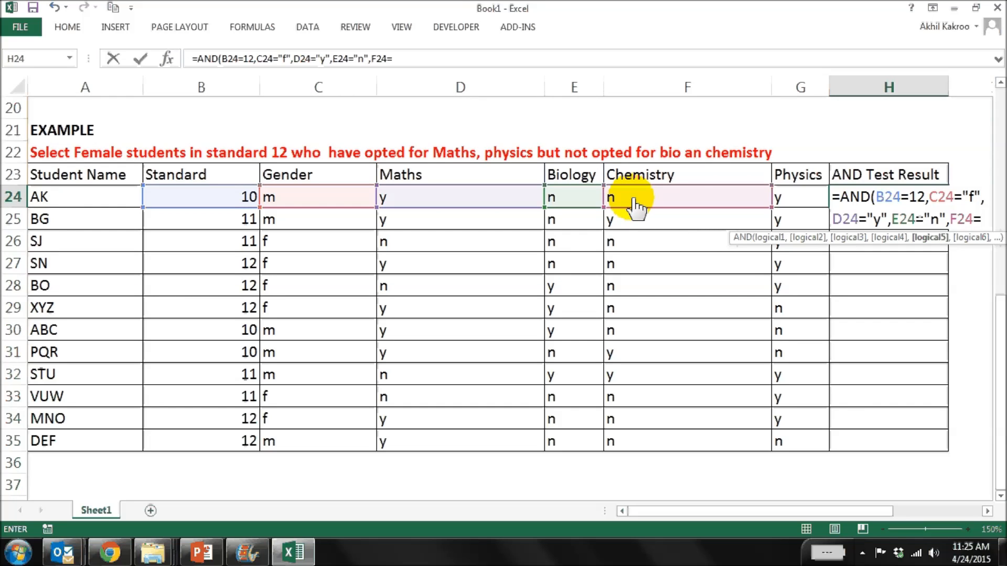
text("n")
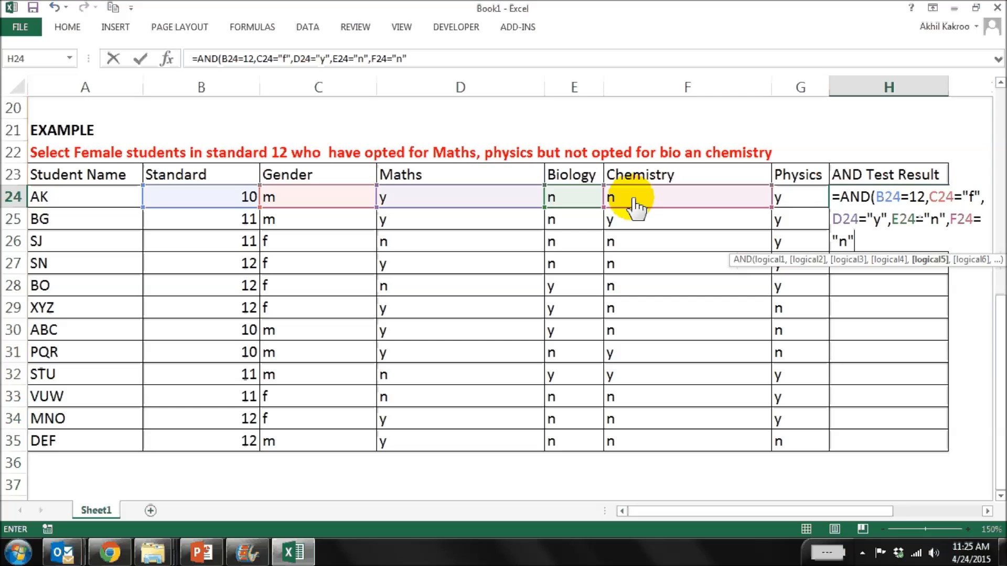
text(,)
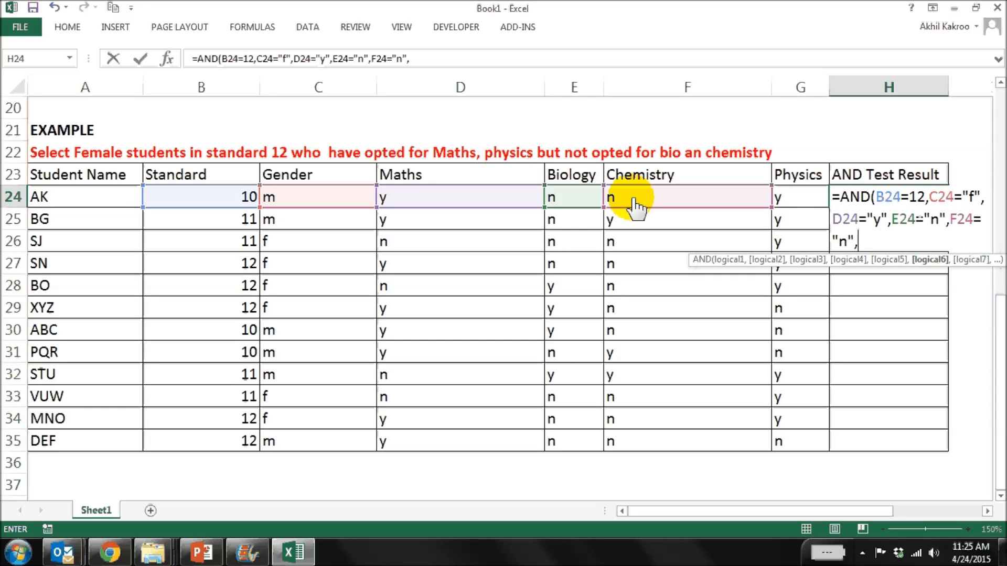
click(800, 196)
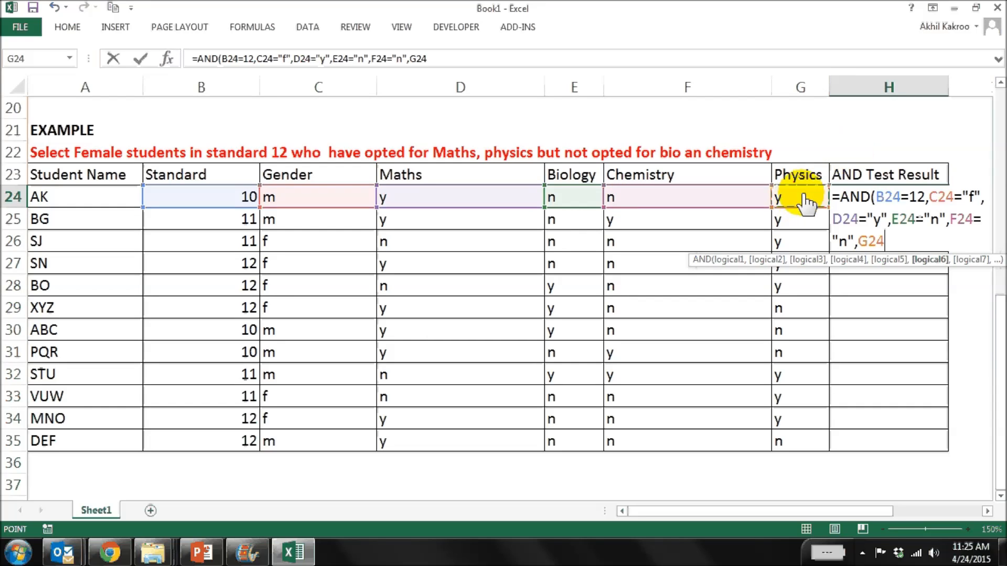
text(=")
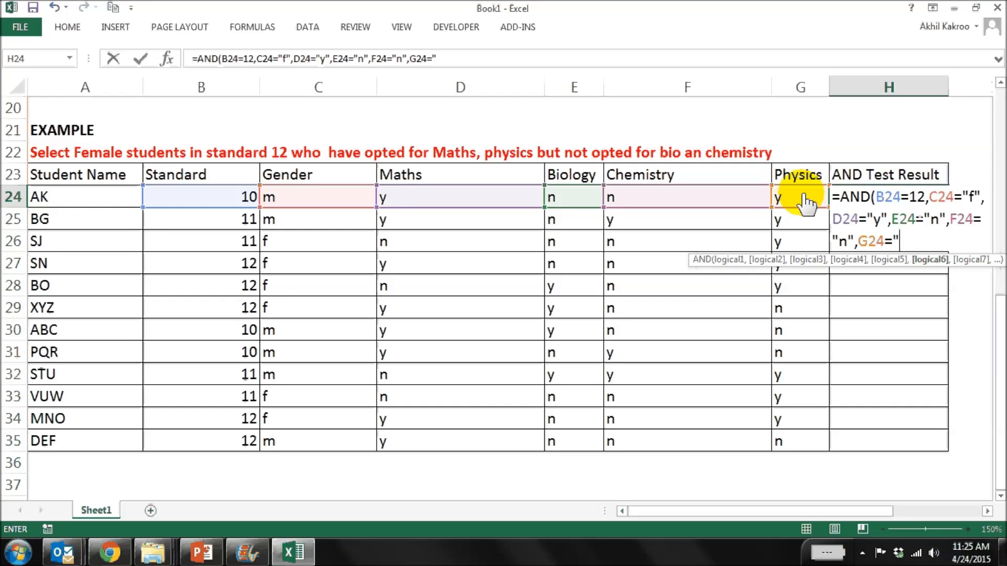
text(y")
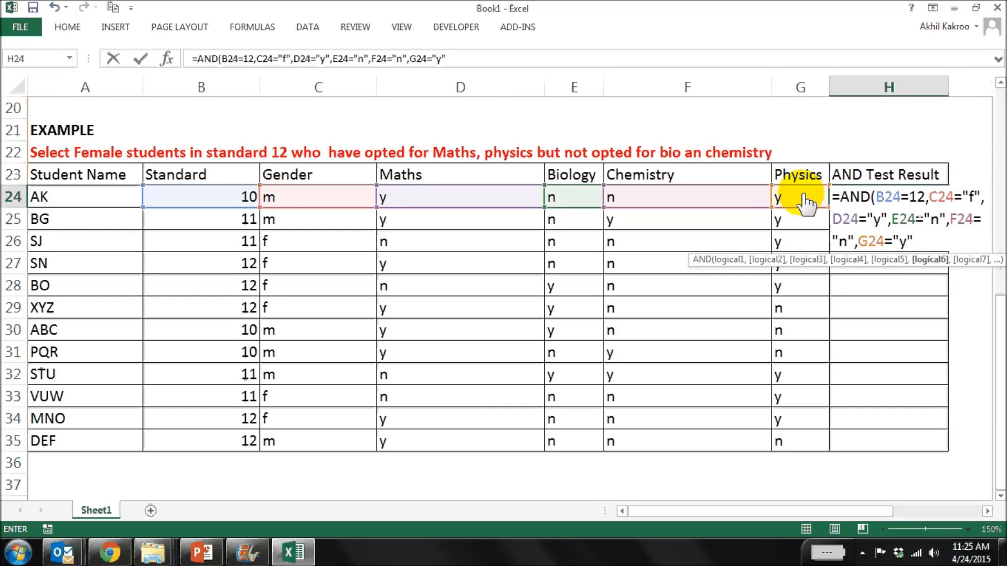
text())
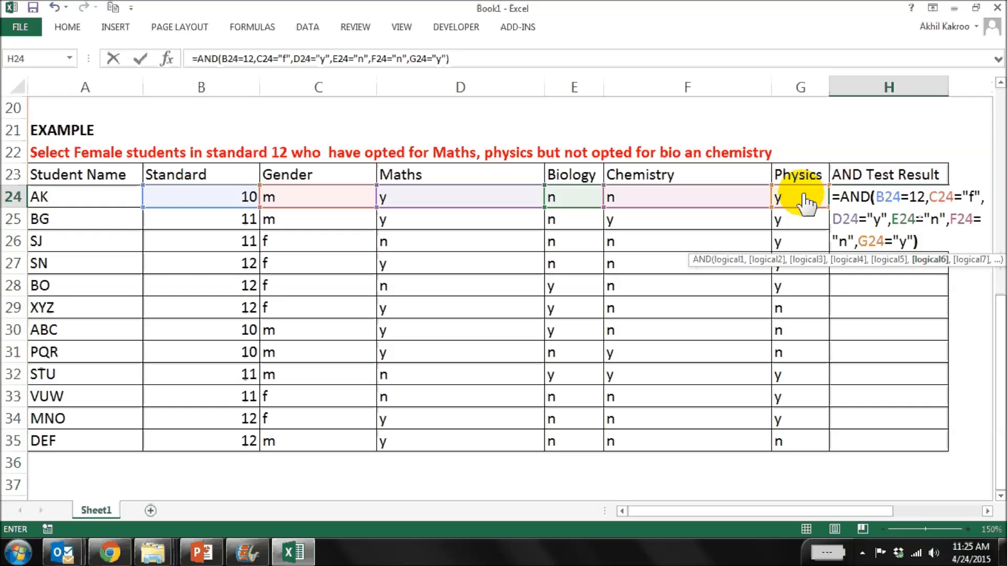
key(Return)
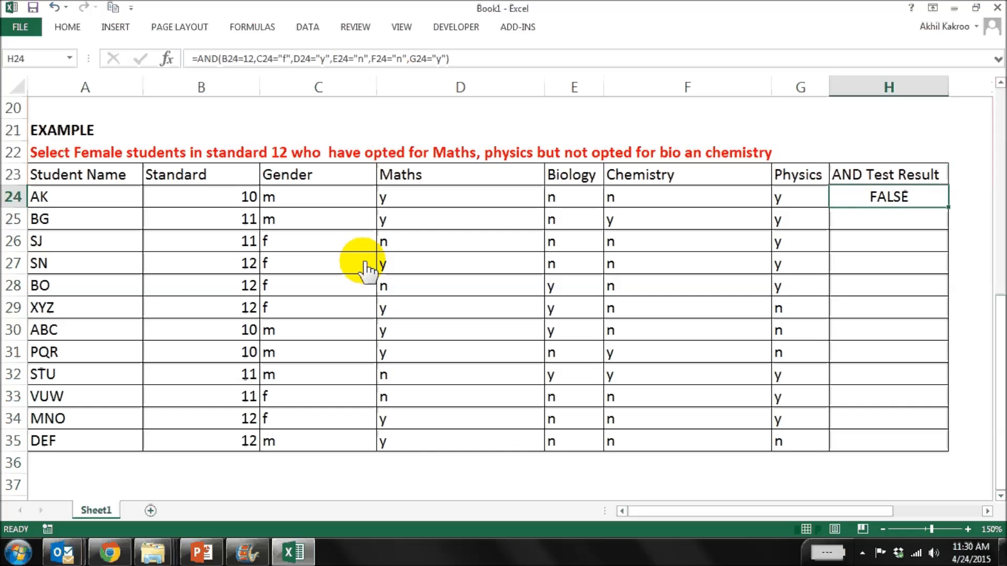
Copy the AND formula down H25:H35 and check SN's and MNO's rows show TRUE.
key(ctrl+c)
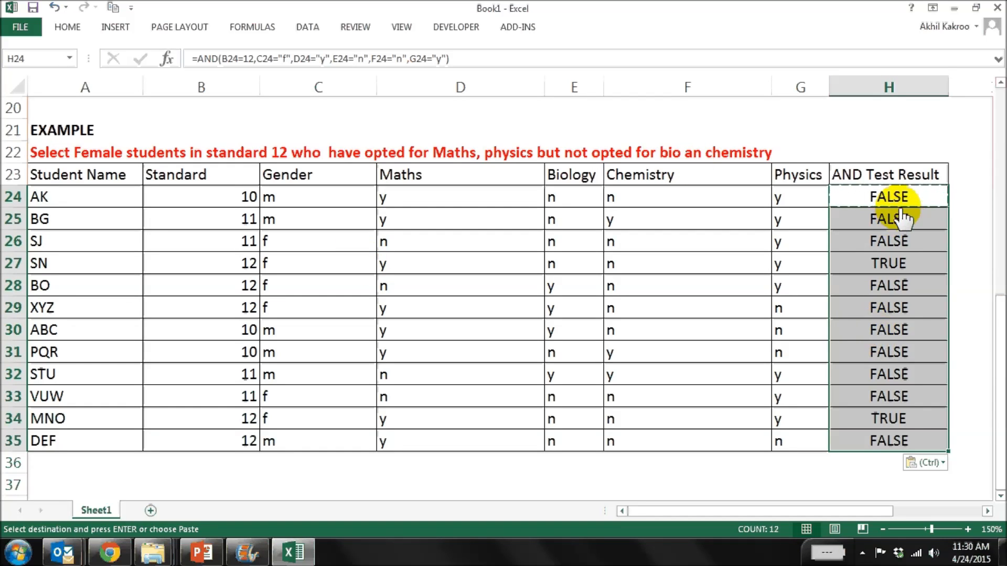
click(888, 262)
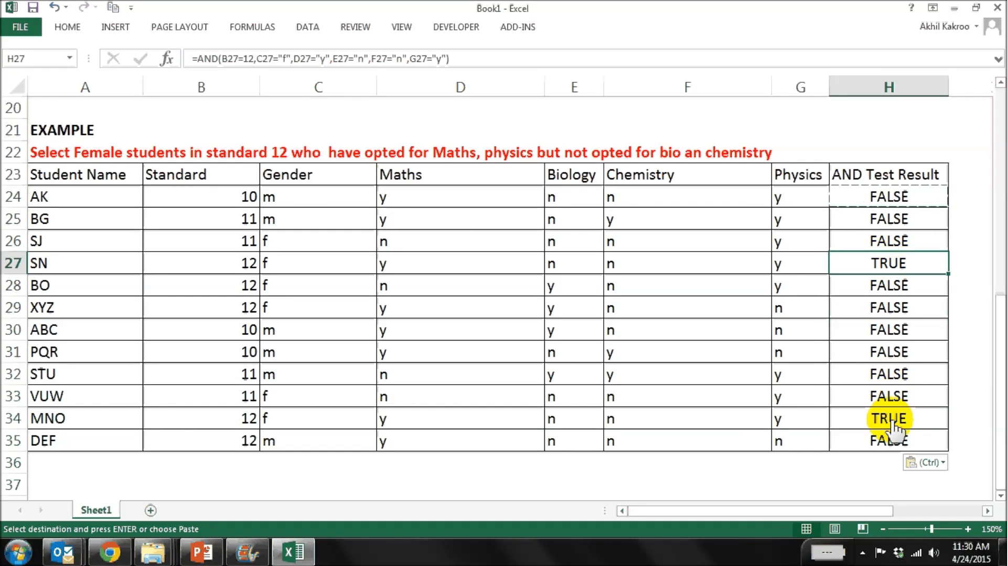
click(889, 418)
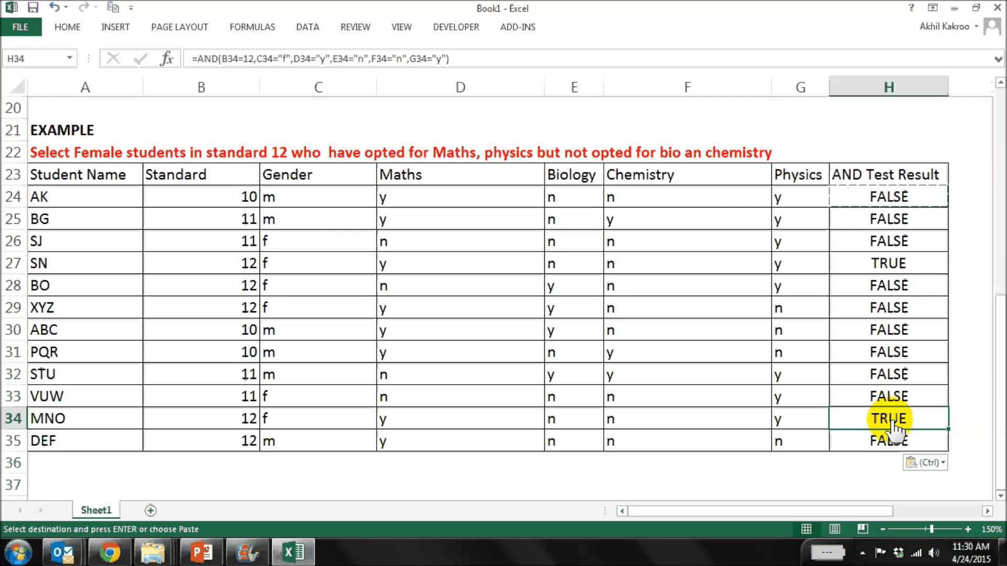
mouse_move(109, 427)
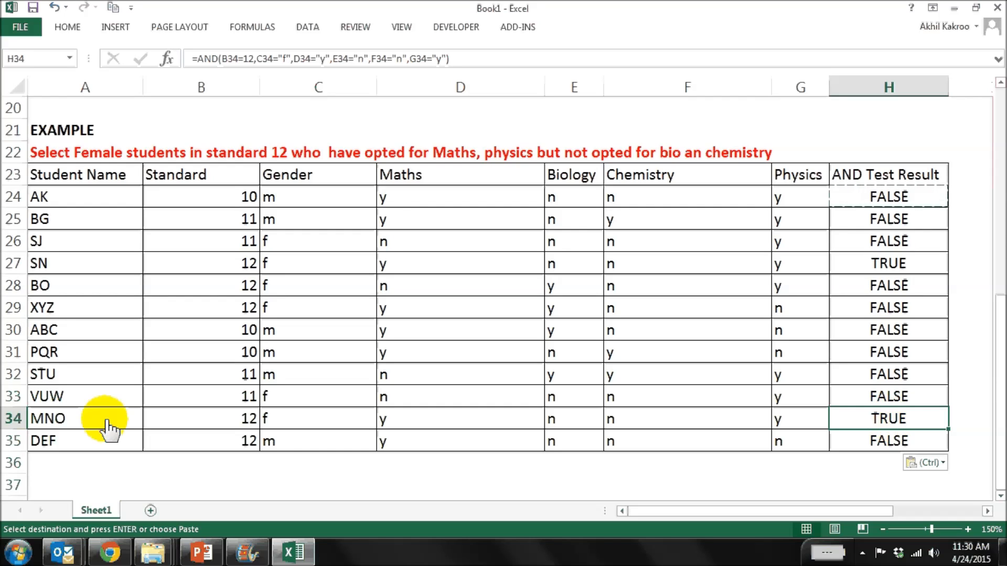
mouse_move(623, 183)
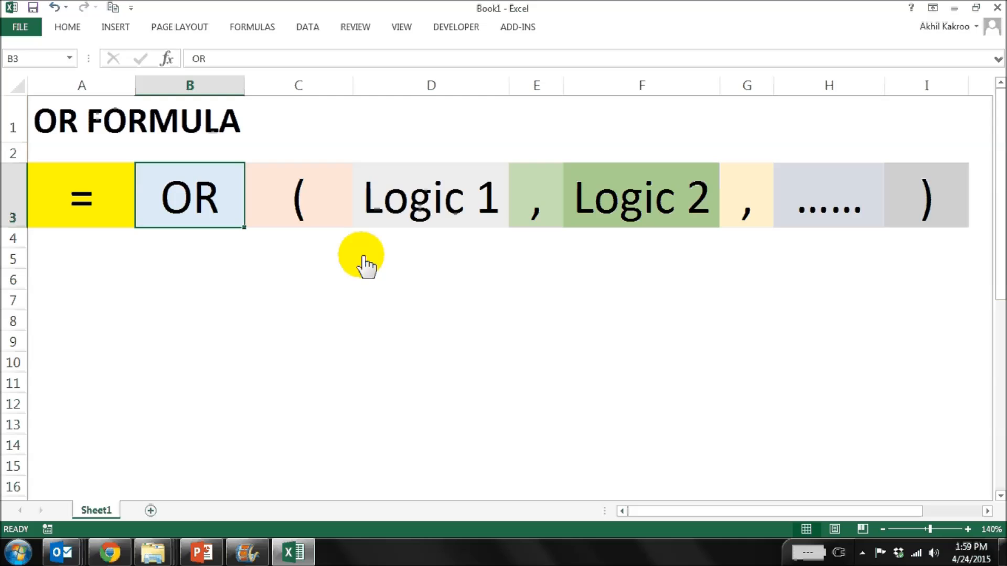
Walk through the =OR(Logic 1, Logic 2, ...) syntax: equals sign, parentheses, arguments and commas.
click(81, 196)
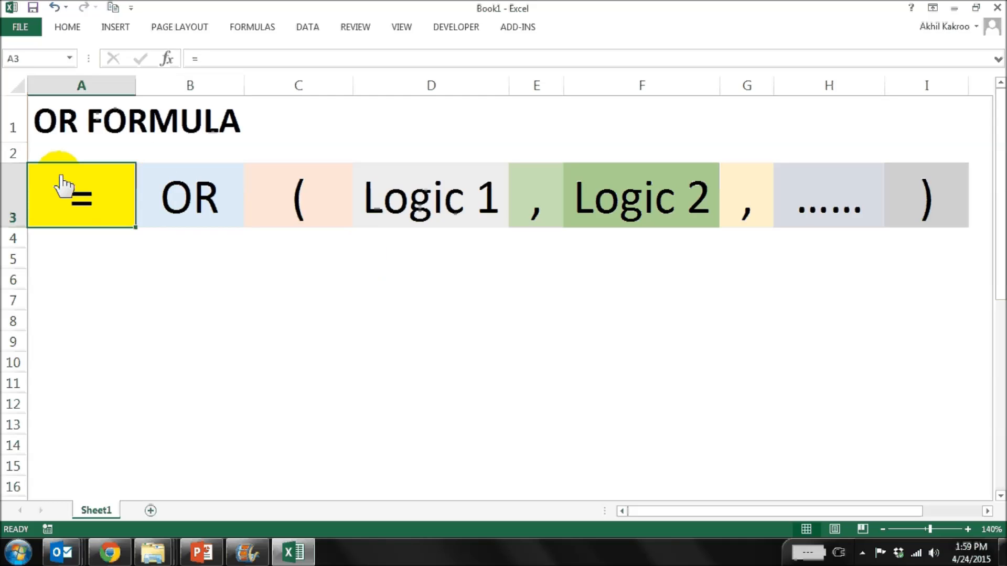
click(297, 196)
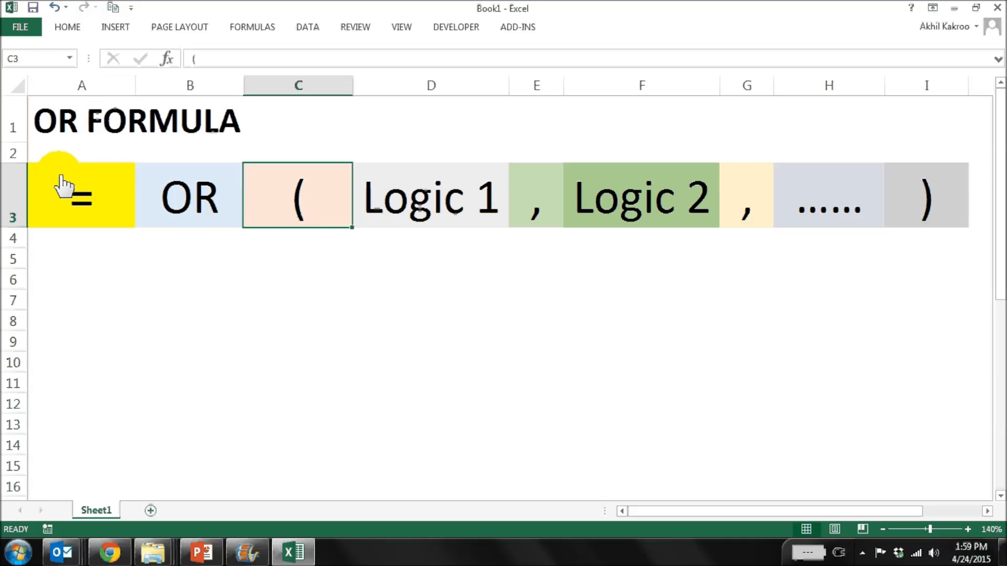
click(430, 197)
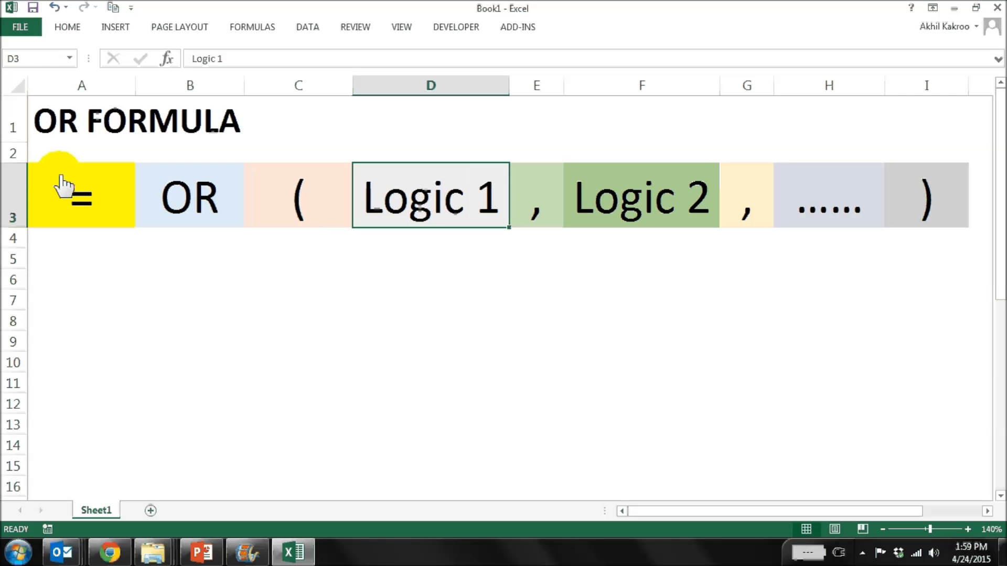
click(746, 197)
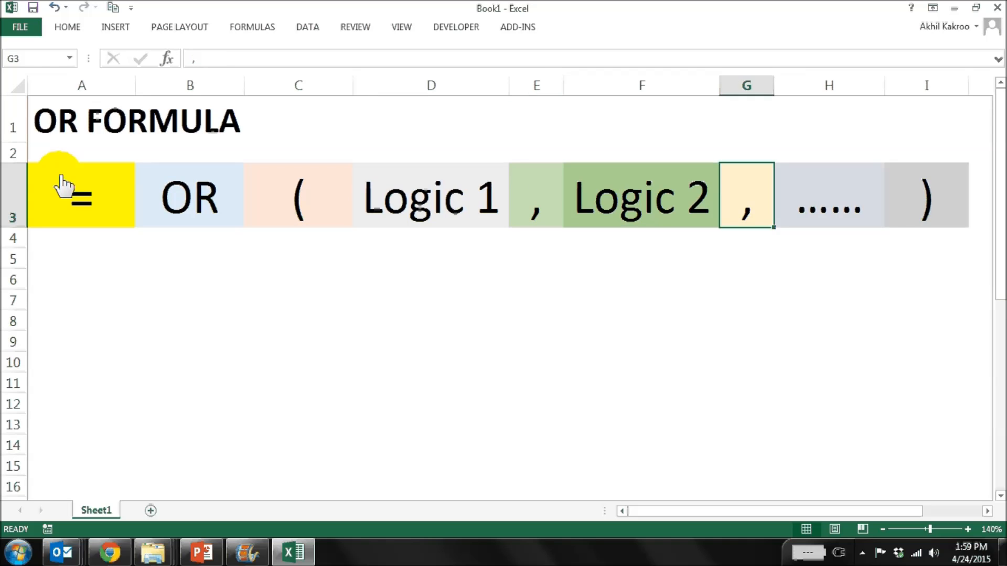
click(829, 197)
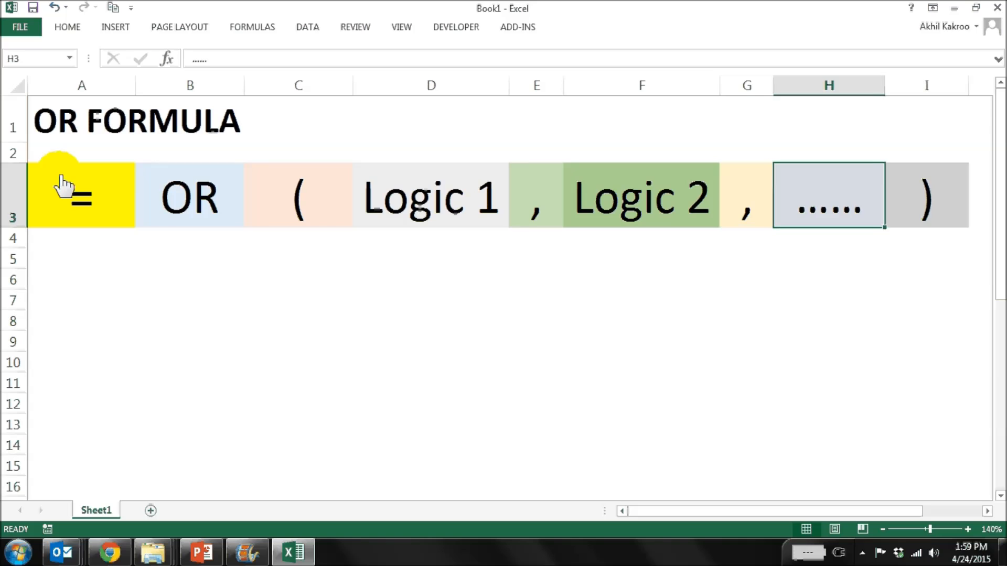
click(430, 341)
text(=)
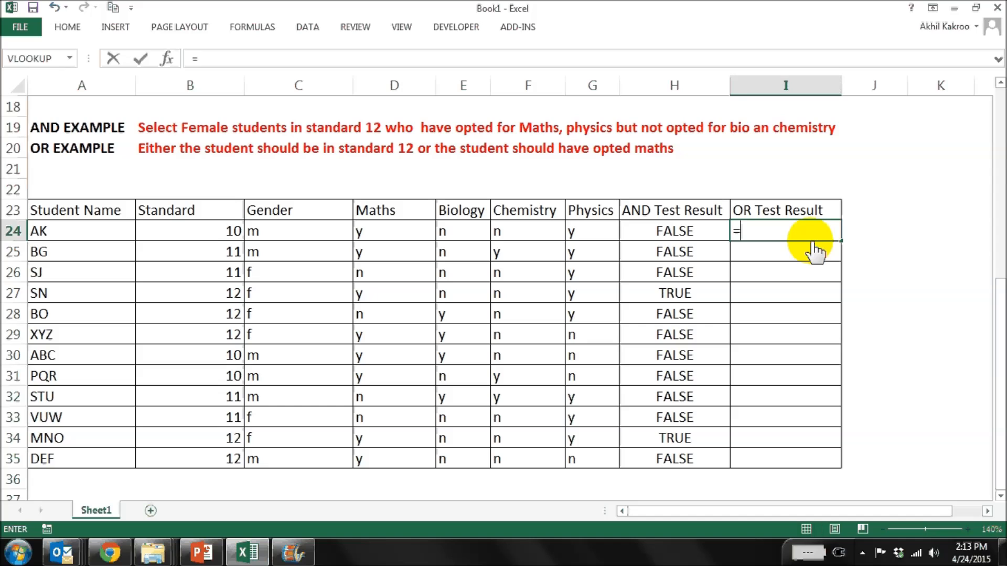
Enter =OR(B24=12,D24="y") in I24, testing standard 12 or maths opted for AK.
text(or()
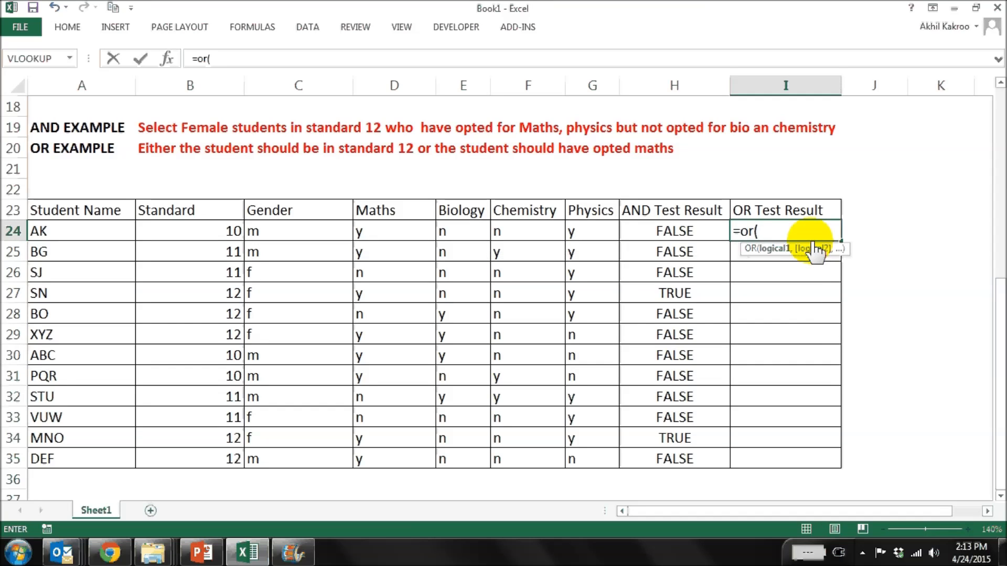
click(189, 231)
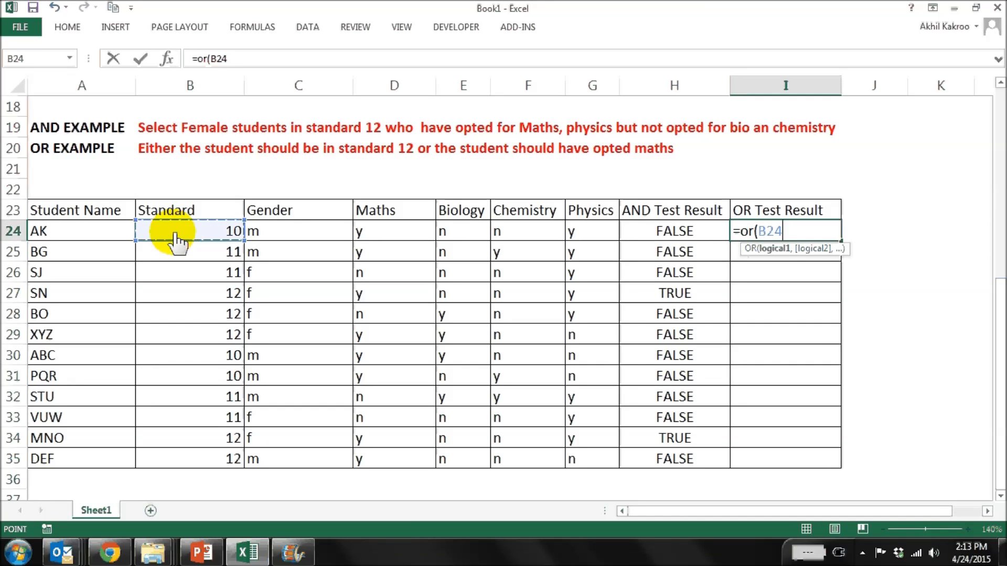
text(=12)
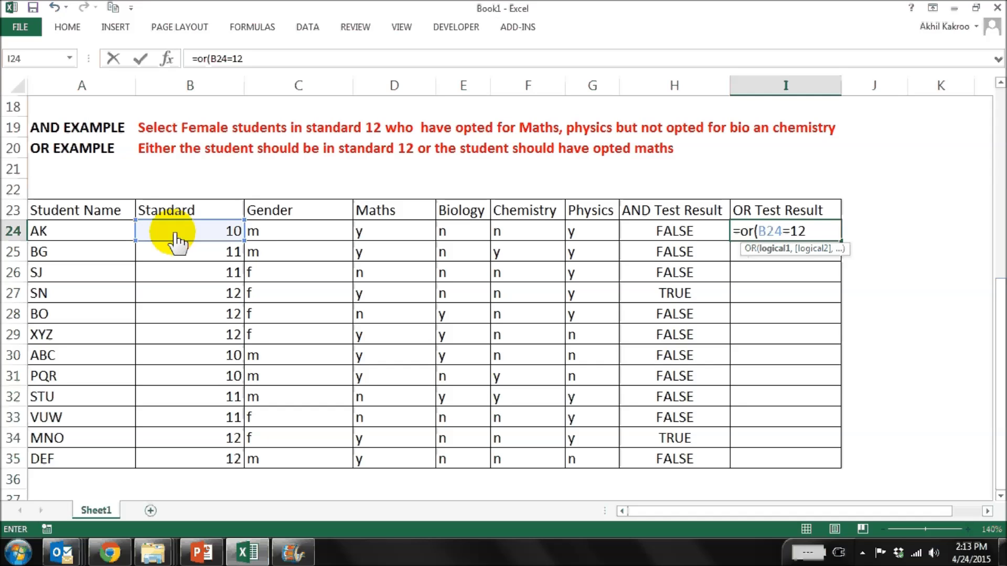
text(,D24=)
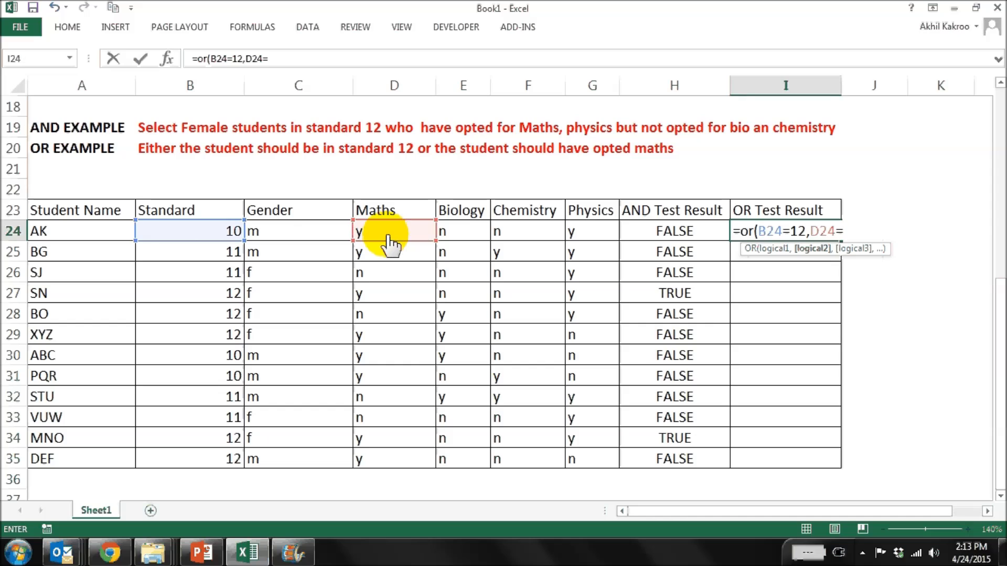
text("y)
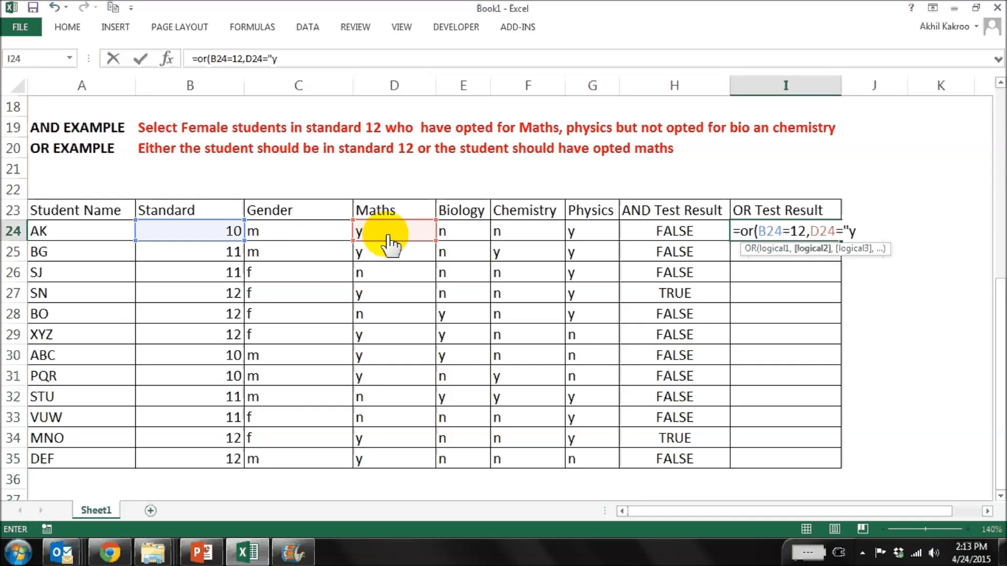
text())
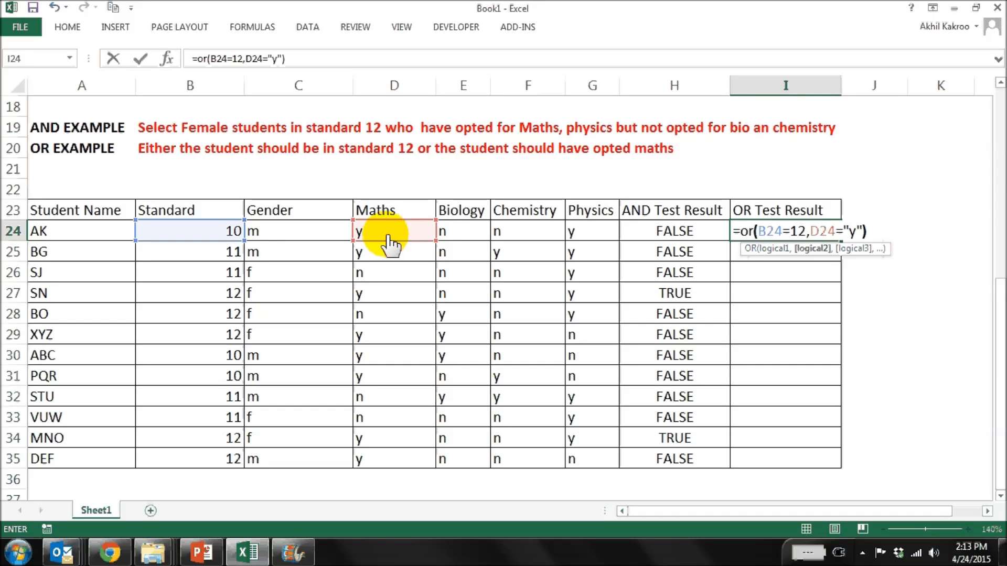
key(Return)
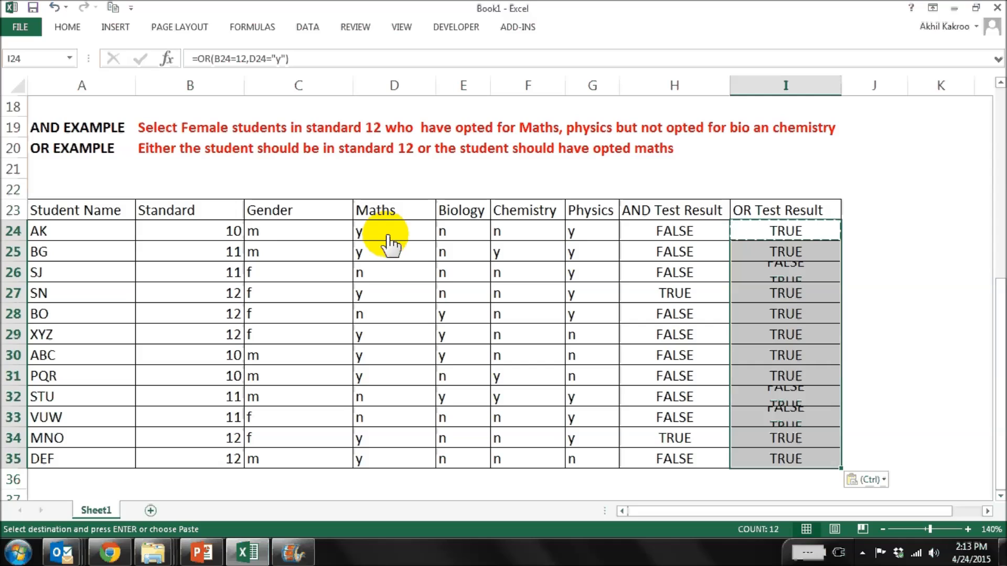
Copy the OR formula down I25:I35 and check STU's row shows FALSE.
click(784, 396)
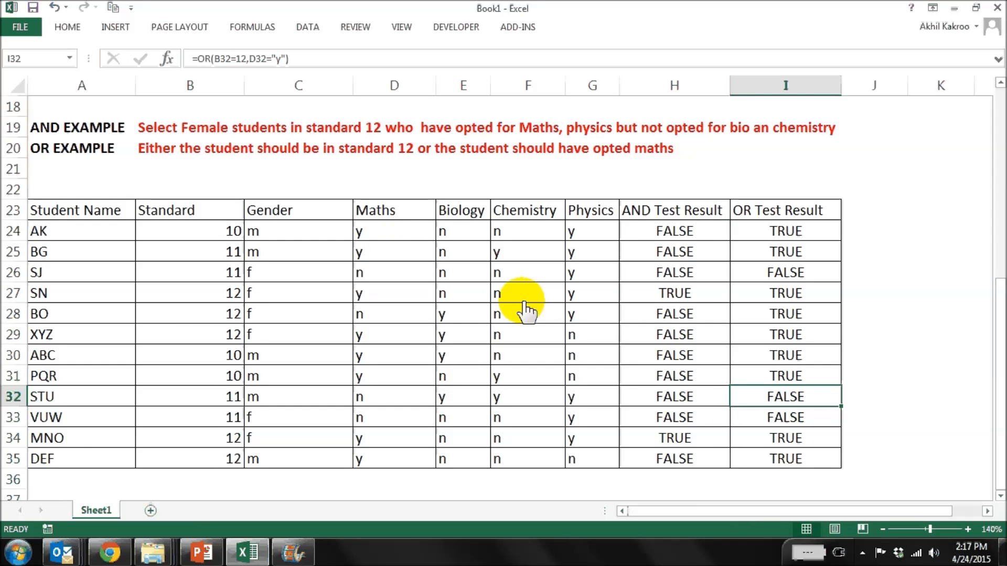